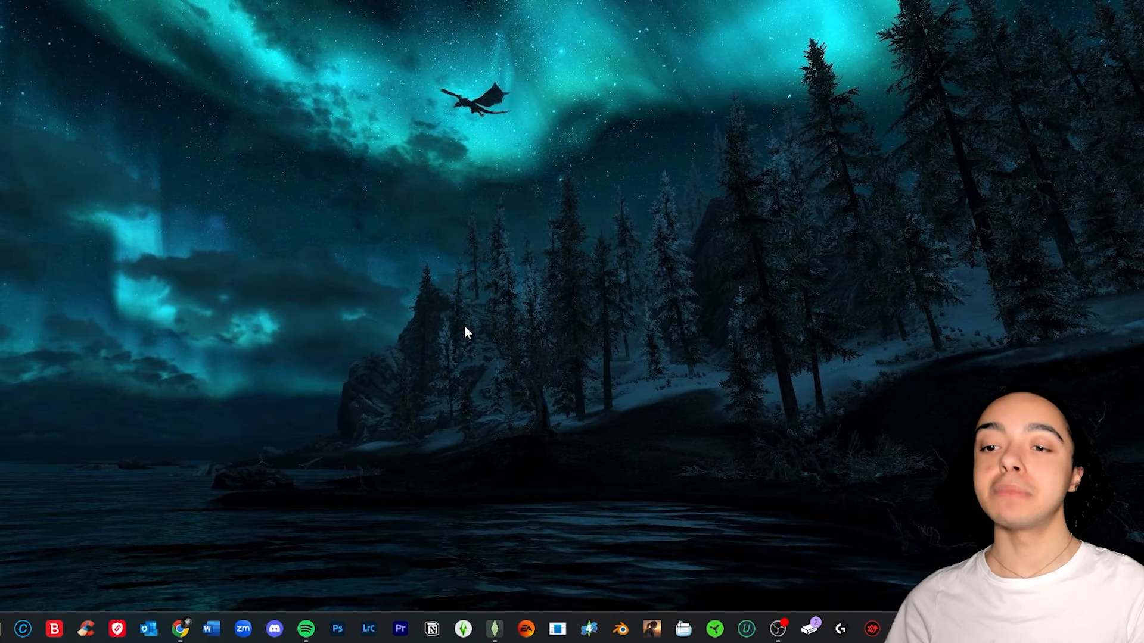
{"action": "mouse_move", "coordinate": [302, 393]}
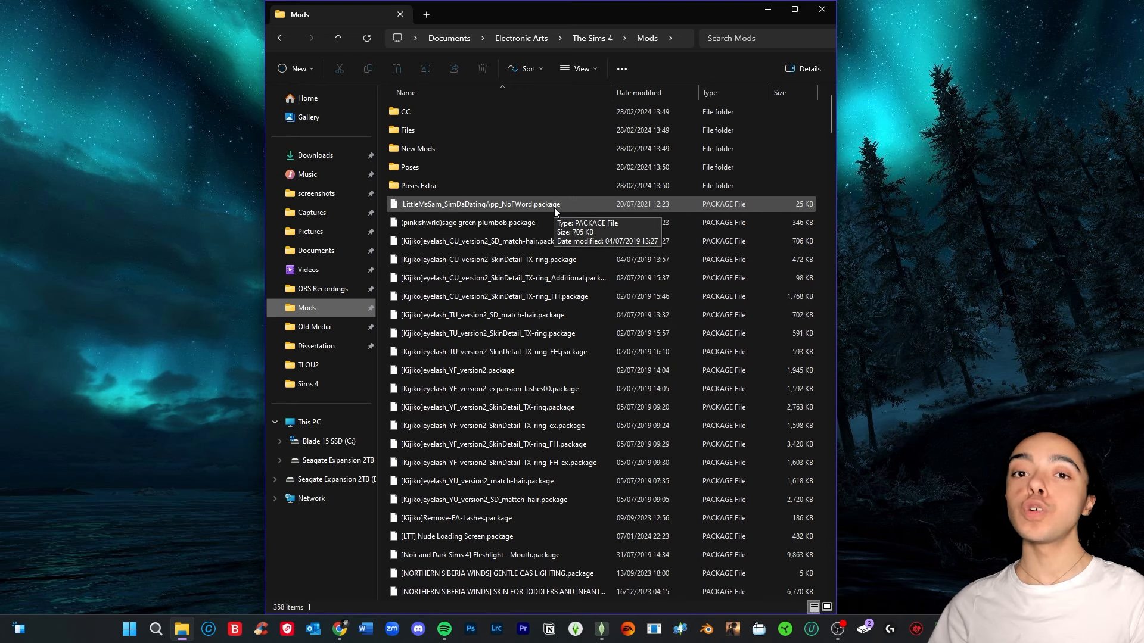
{"action": "mouse_move", "coordinate": [550, 217]}
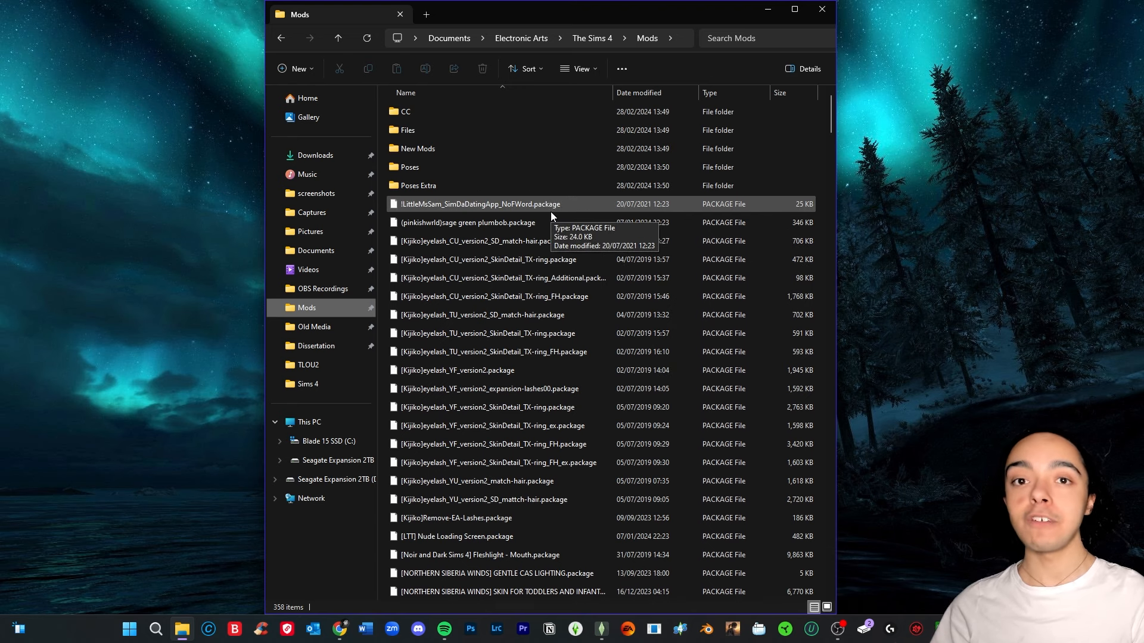
Delete unwanted mod files from the Mods folder and locate the 20 BTTB 6 package files
{"action": "left_click", "coordinate": [405, 112]}
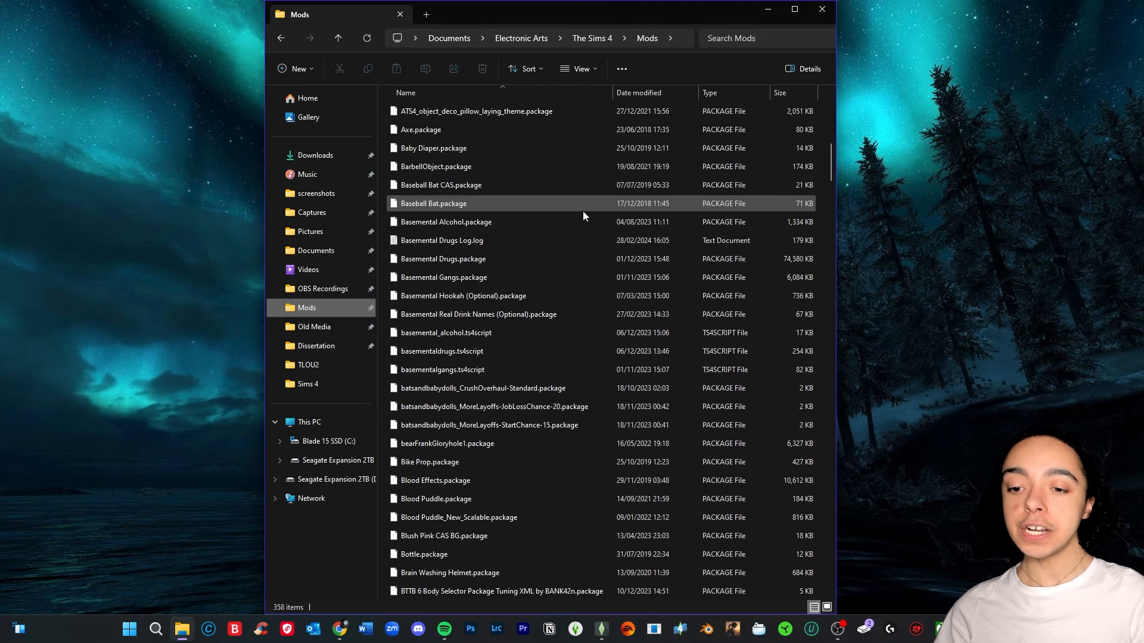
{"action": "scroll", "scroll_direction": "down", "scroll_amount": 3}
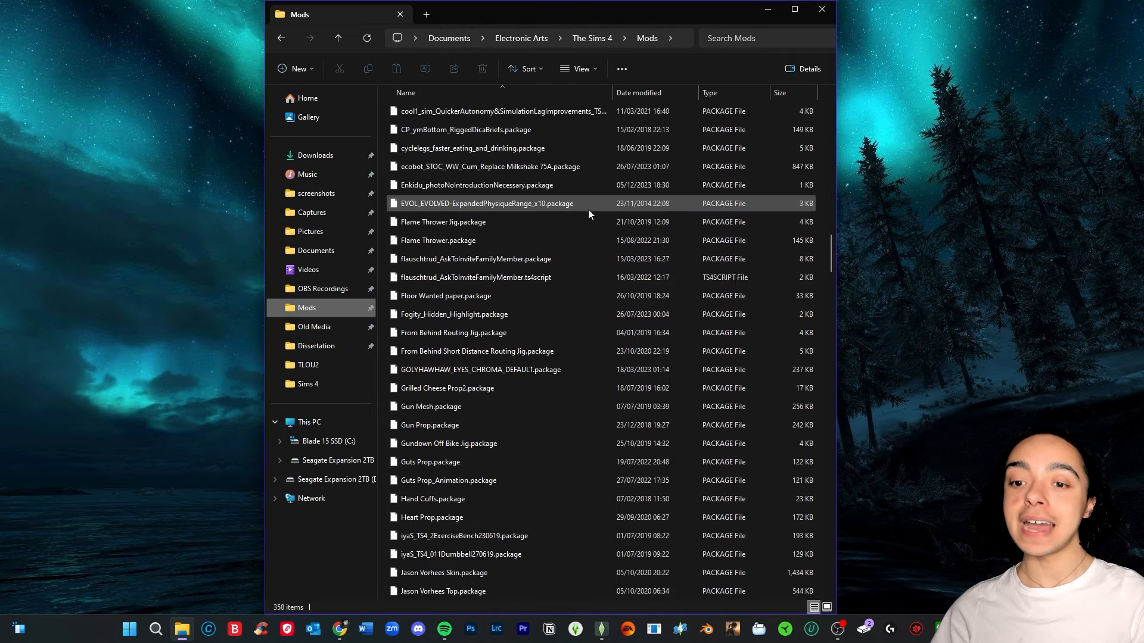
{"action": "scroll", "scroll_direction": "down", "scroll_amount": 3}
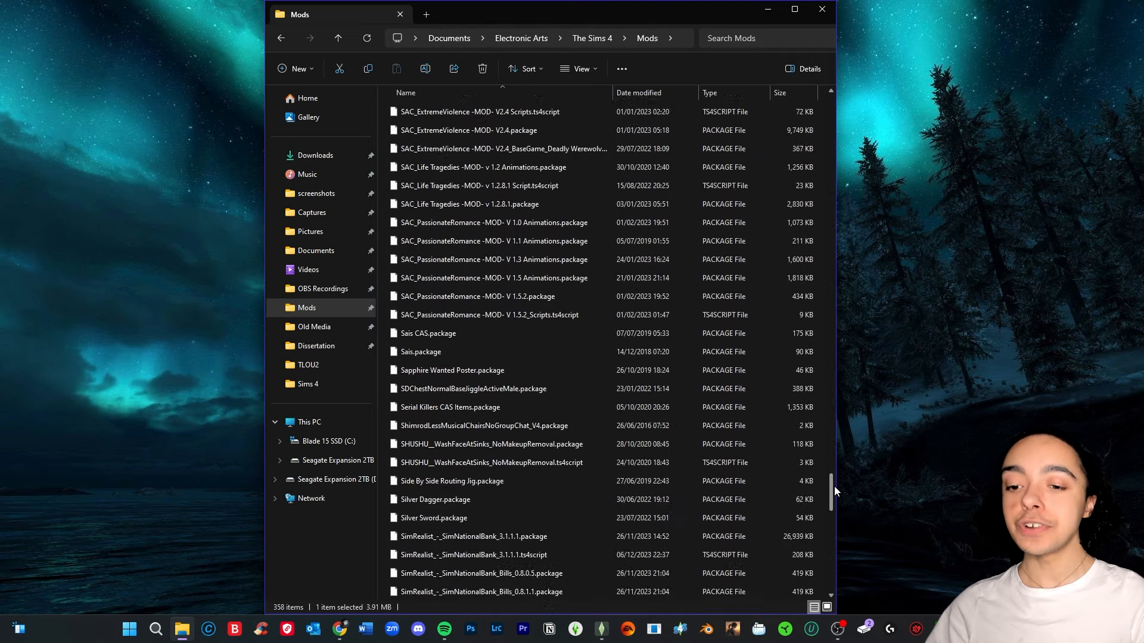
{"action": "scroll", "scroll_direction": "down", "scroll_amount": 3}
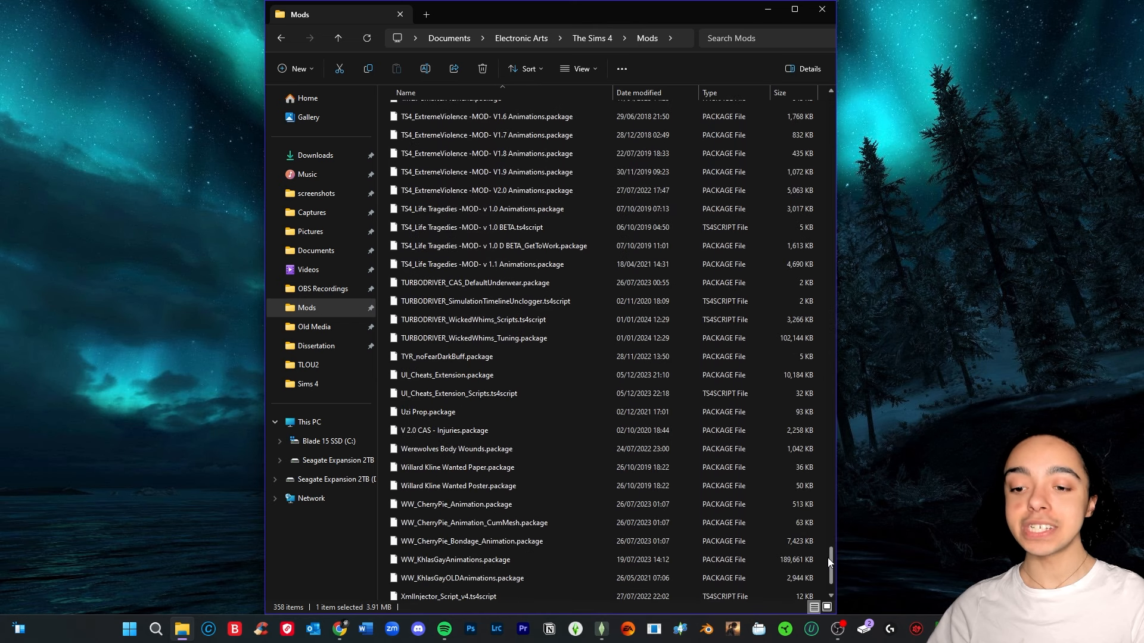
{"action": "scroll", "scroll_direction": "down", "scroll_amount": 3}
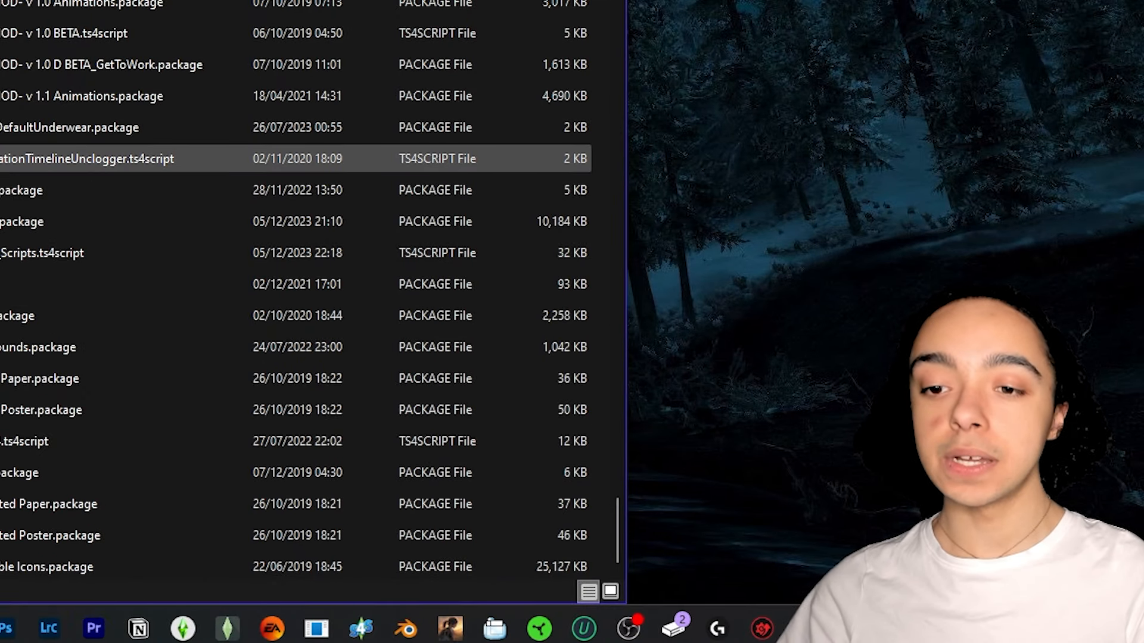
{"action": "scroll", "scroll_direction": "down", "scroll_amount": 3}
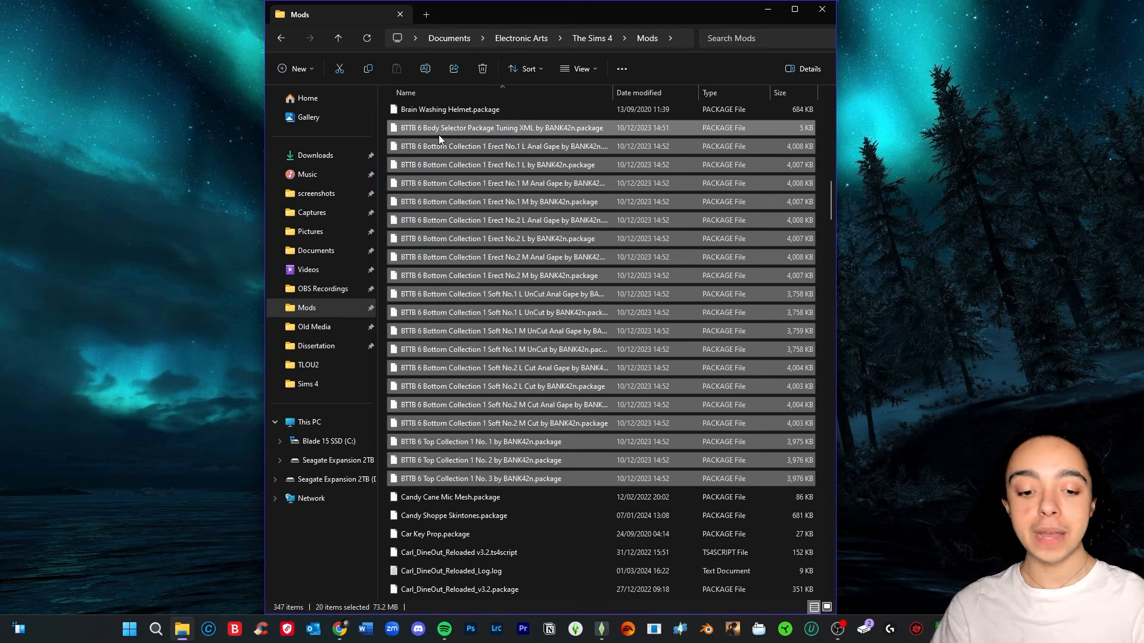
Delete the BTTB 6 files and move the New Mods folder's 37 files directly into Mods
{"action": "scroll", "scroll_direction": "down", "scroll_amount": 3}
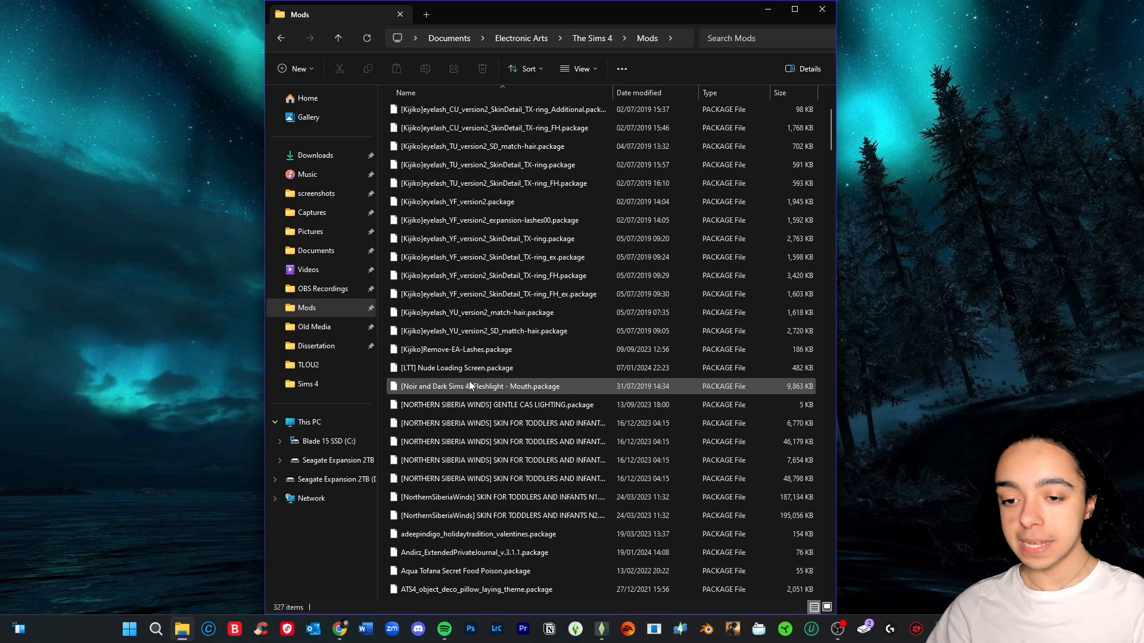
{"action": "mouse_move", "coordinate": [511, 386]}
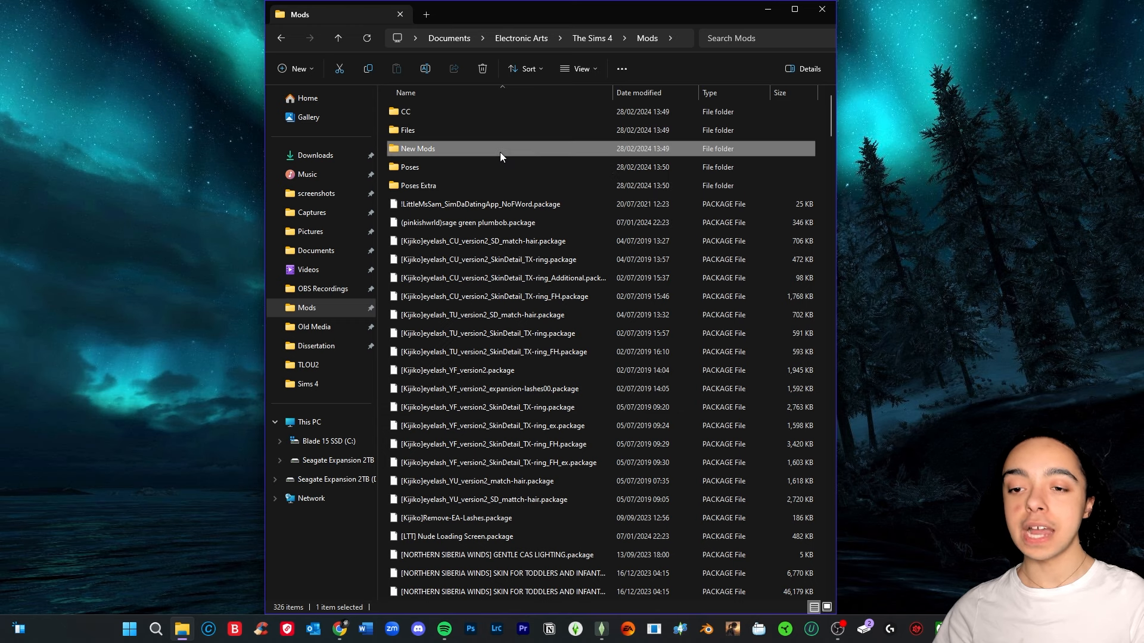
{"action": "double_click", "coordinate": [417, 148]}
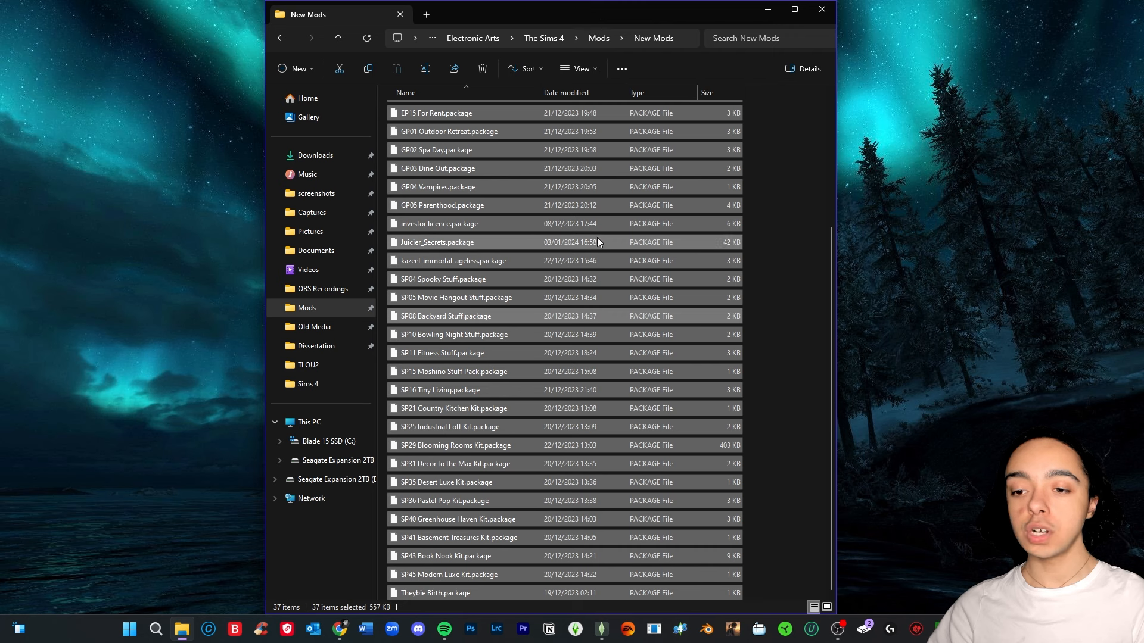
{"action": "left_click", "coordinate": [794, 8]}
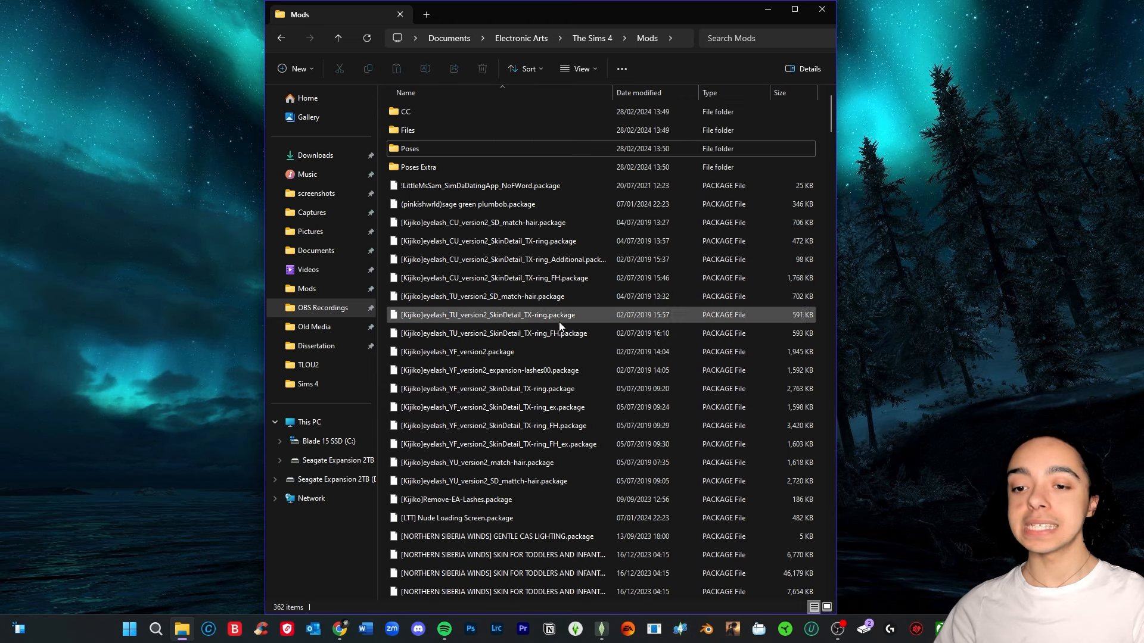
{"action": "double_click", "coordinate": [404, 112]}
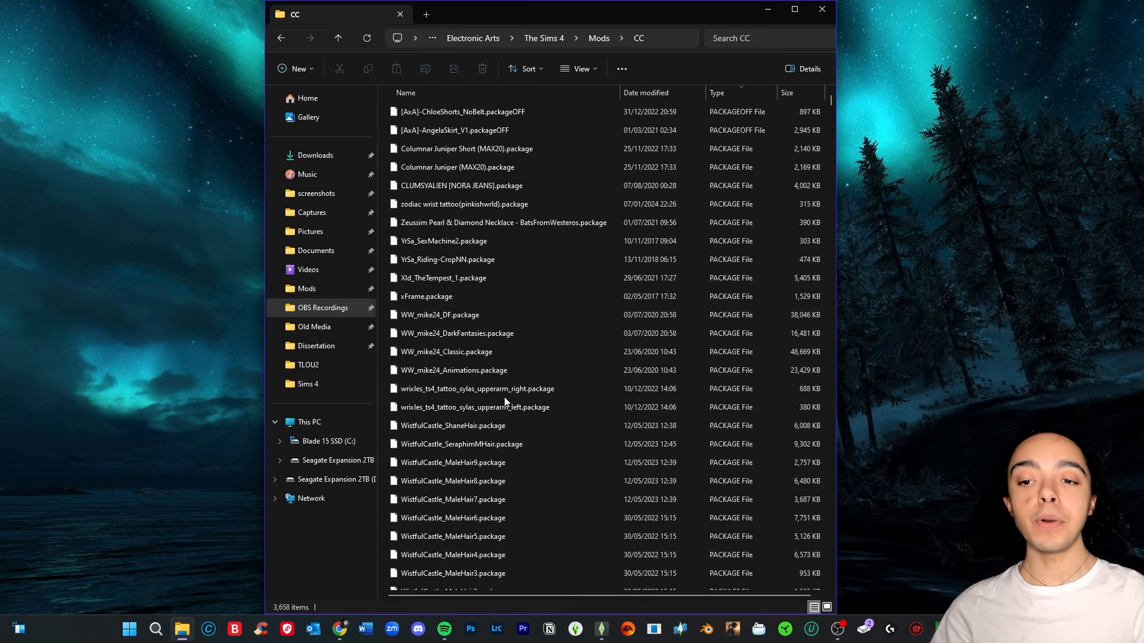
{"action": "mouse_move", "coordinate": [667, 30]}
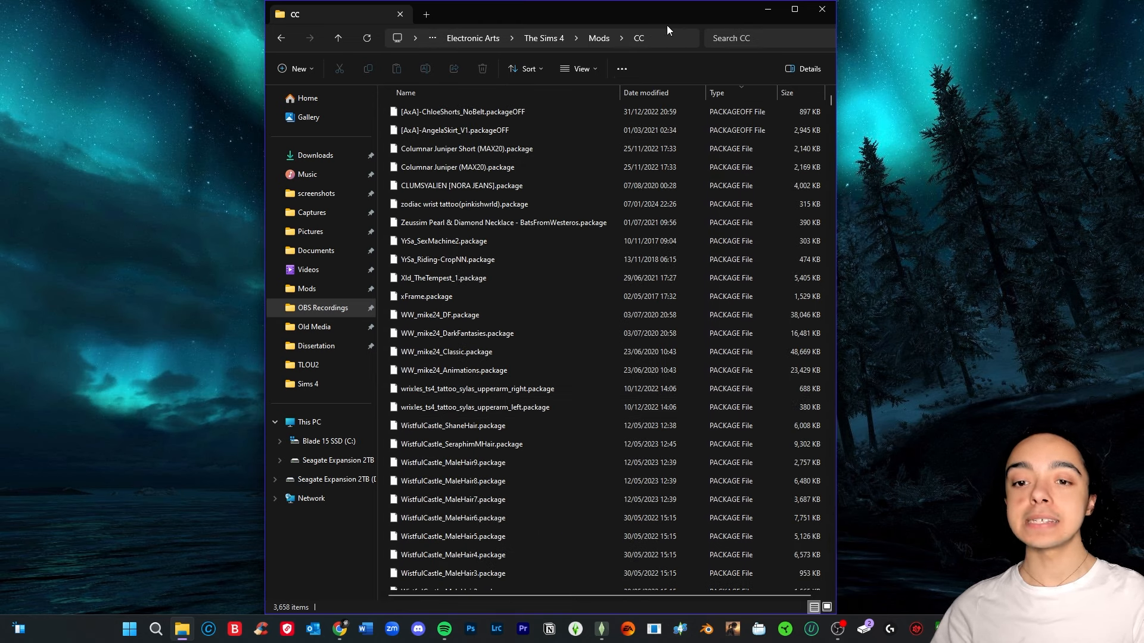
{"action": "left_click", "coordinate": [794, 8]}
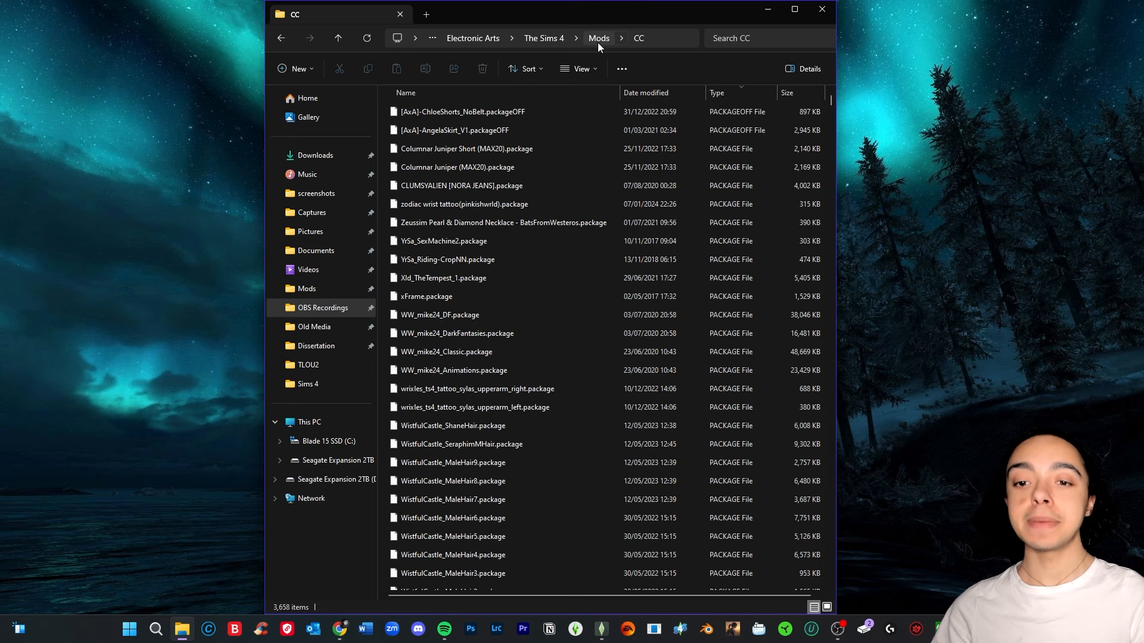
{"action": "left_click", "coordinate": [596, 38]}
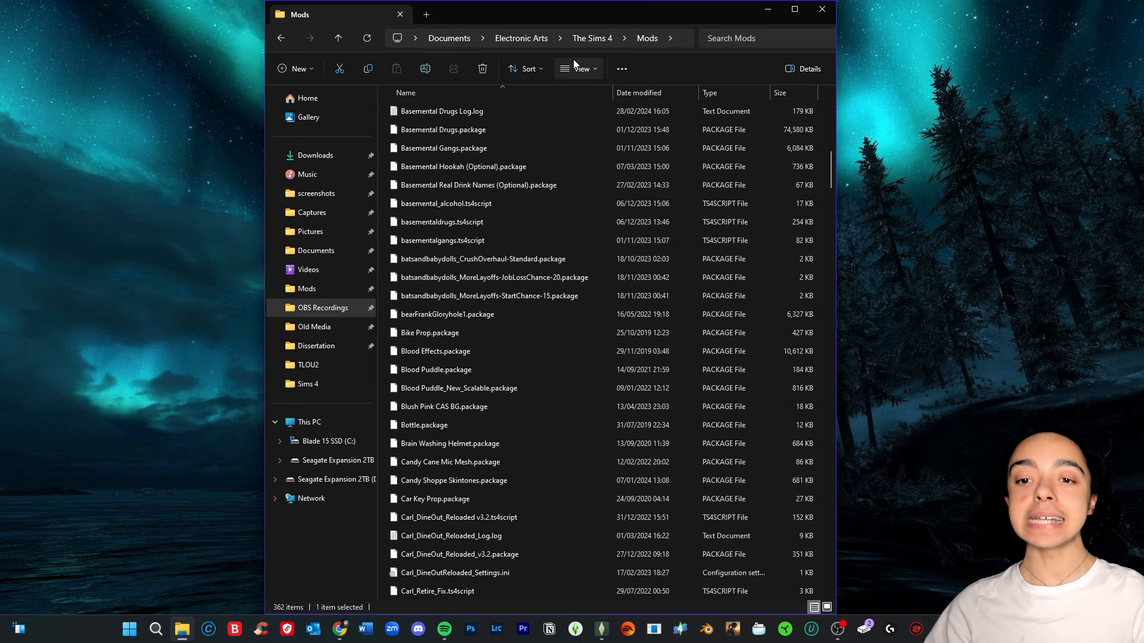
Delete localthumbcache.package from The Sims 4 folder under Electronic Arts
{"action": "left_click", "coordinate": [520, 38]}
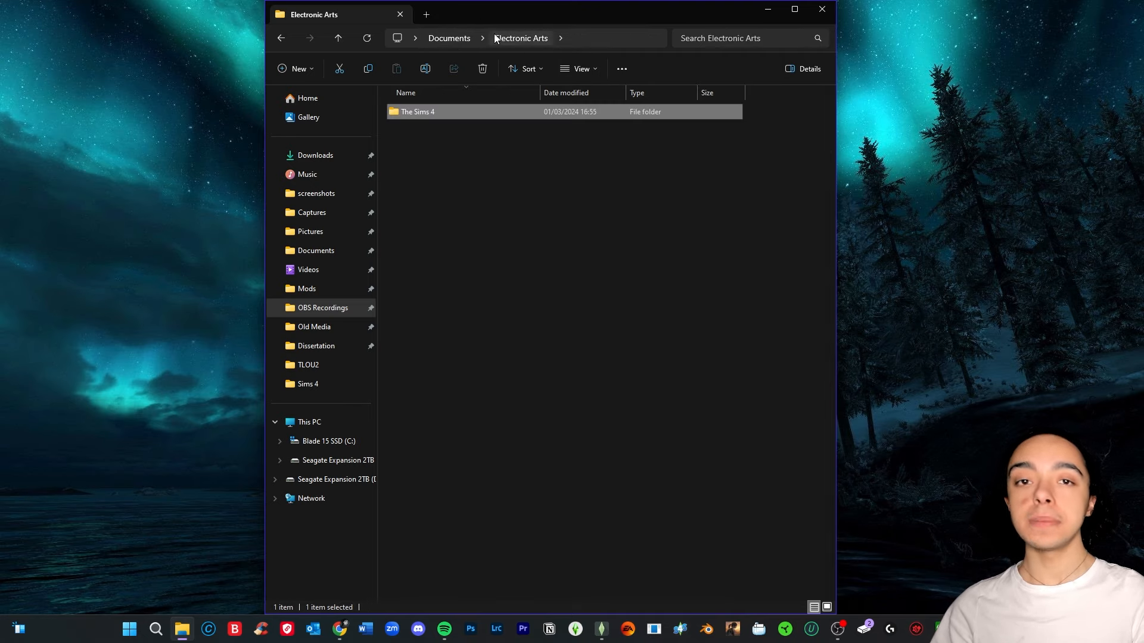
{"action": "double_click", "coordinate": [418, 112]}
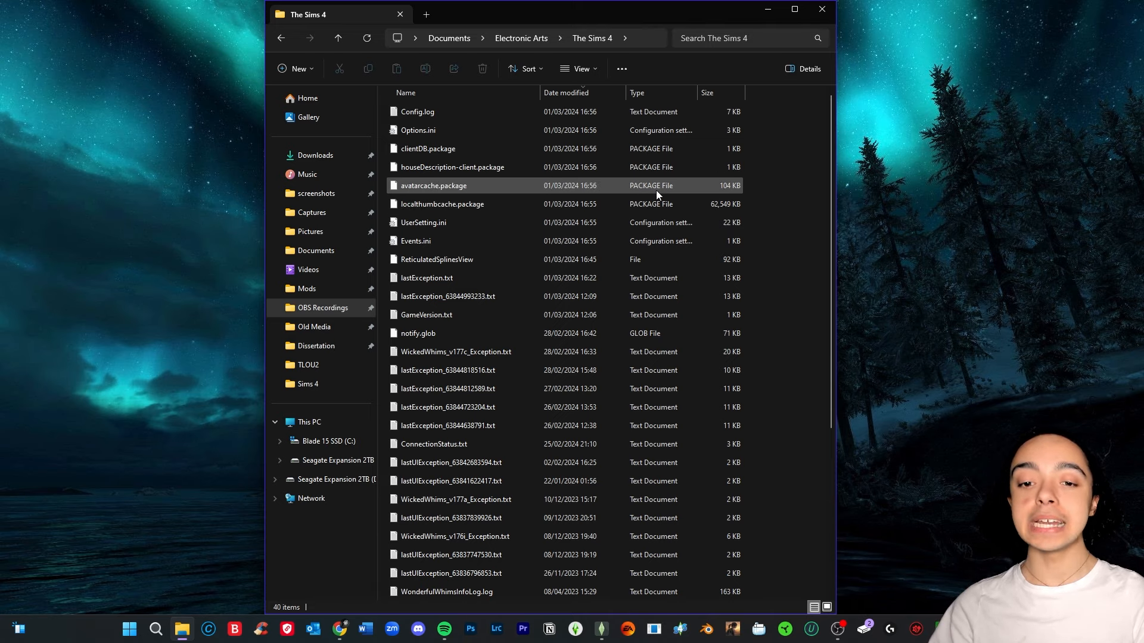
{"action": "left_click", "coordinate": [441, 203]}
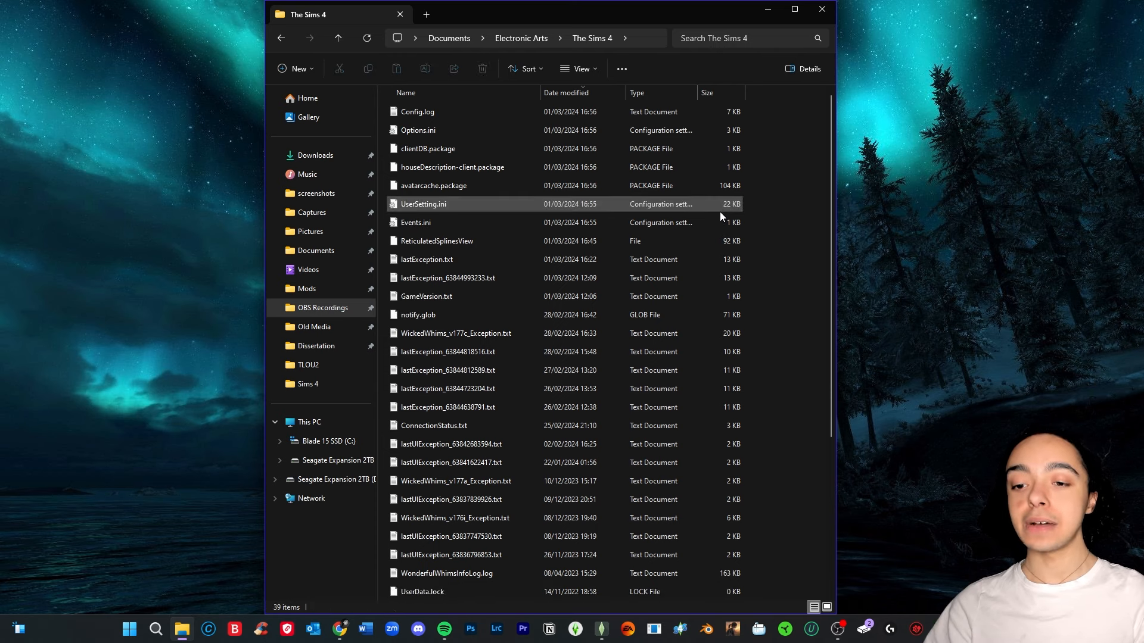
{"action": "left_click", "coordinate": [451, 499]}
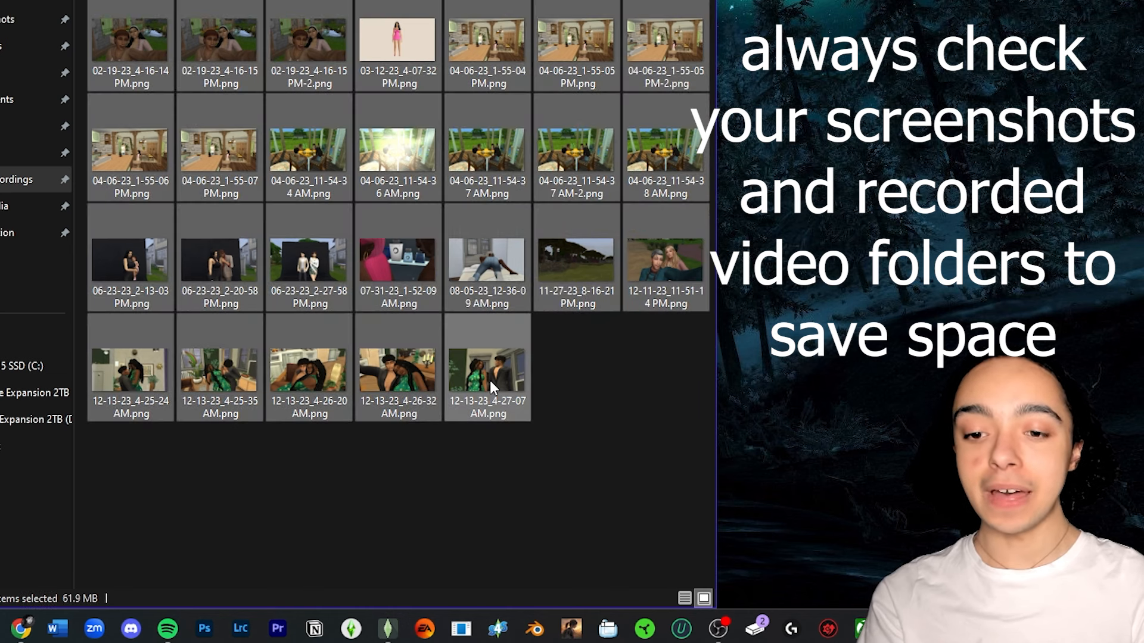
Delete old PNG screenshots and return to The Sims 4 folder
{"action": "left_click", "coordinate": [160, 243]}
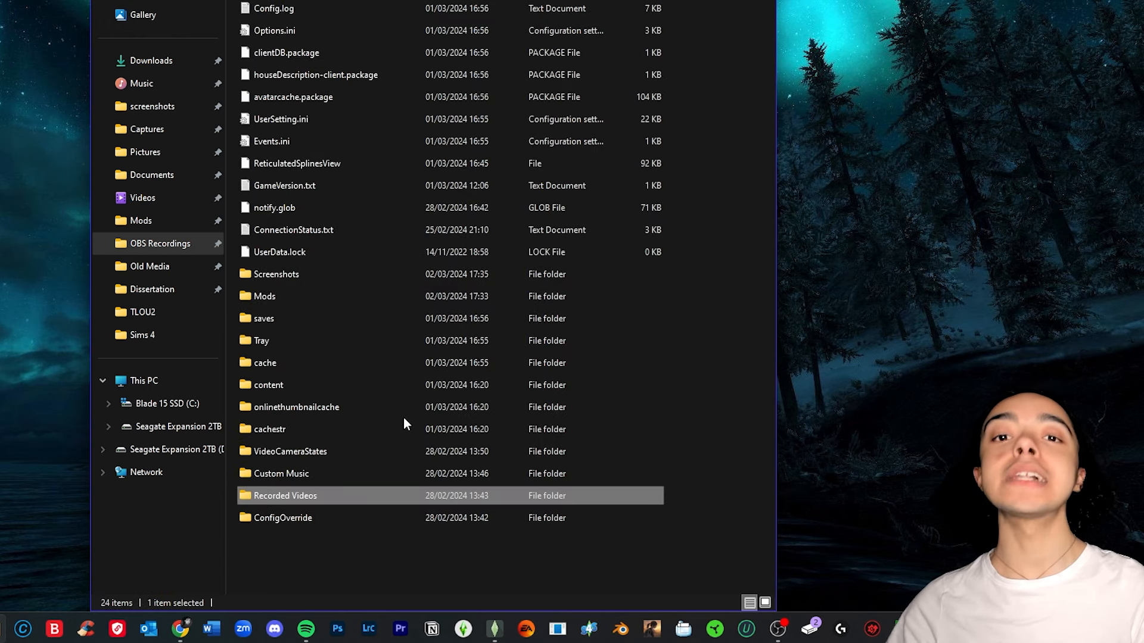
{"action": "mouse_move", "coordinate": [467, 357]}
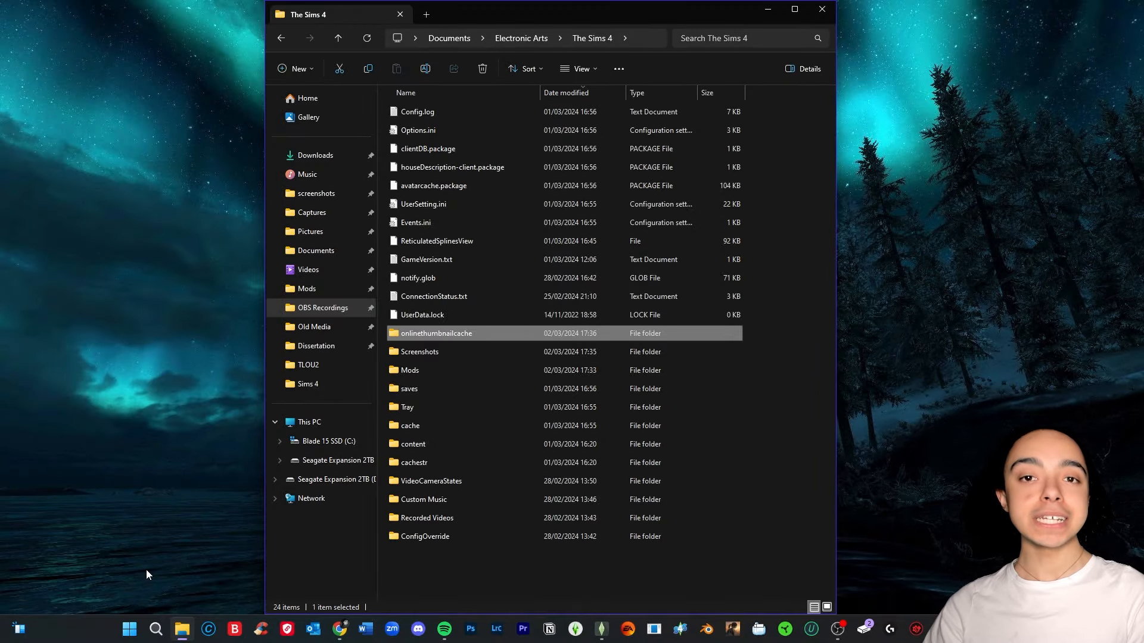
Open the %temp% folder via Win+R and clear out its leftover files
{"action": "key", "text": "win+r"}
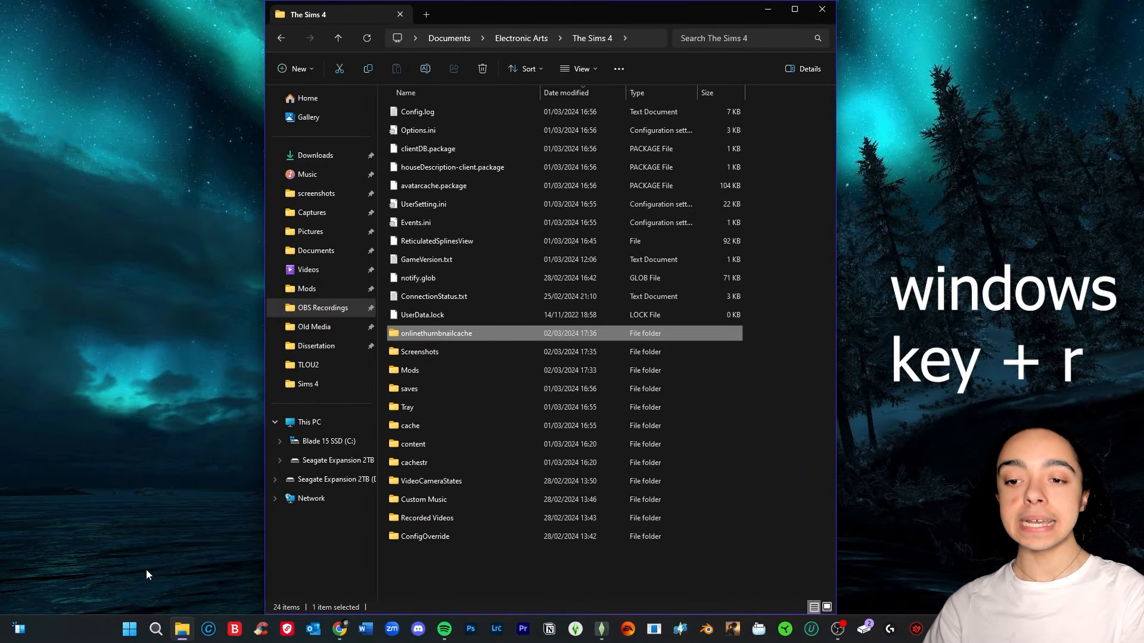
{"action": "key", "text": "Win+r"}
{"action": "type", "text": "%temp%"}
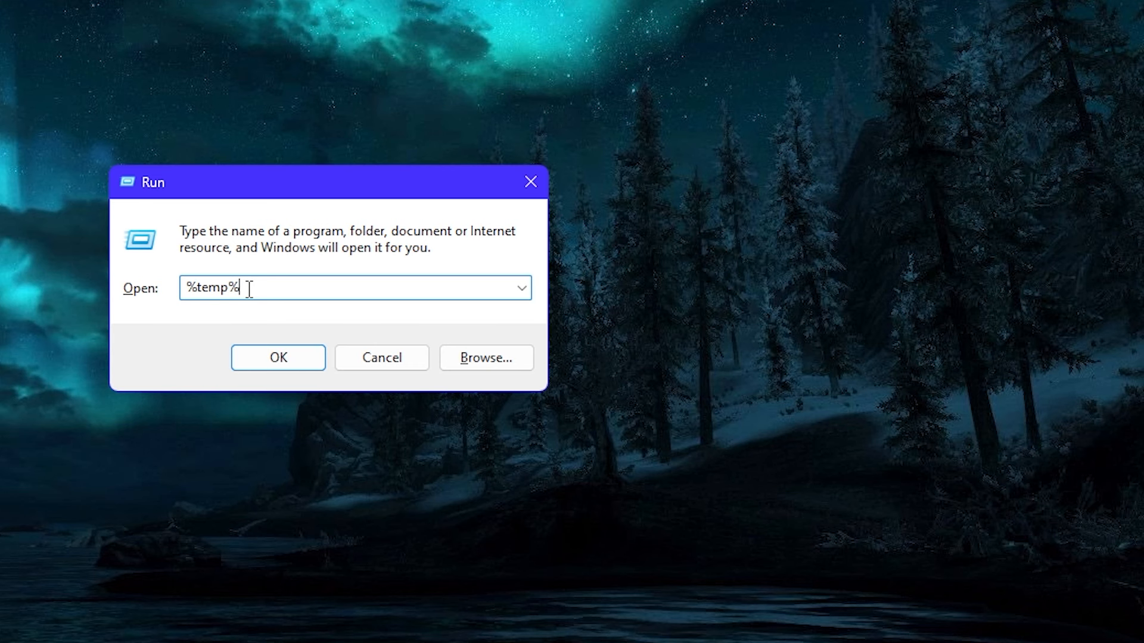
{"action": "left_click", "coordinate": [277, 357]}
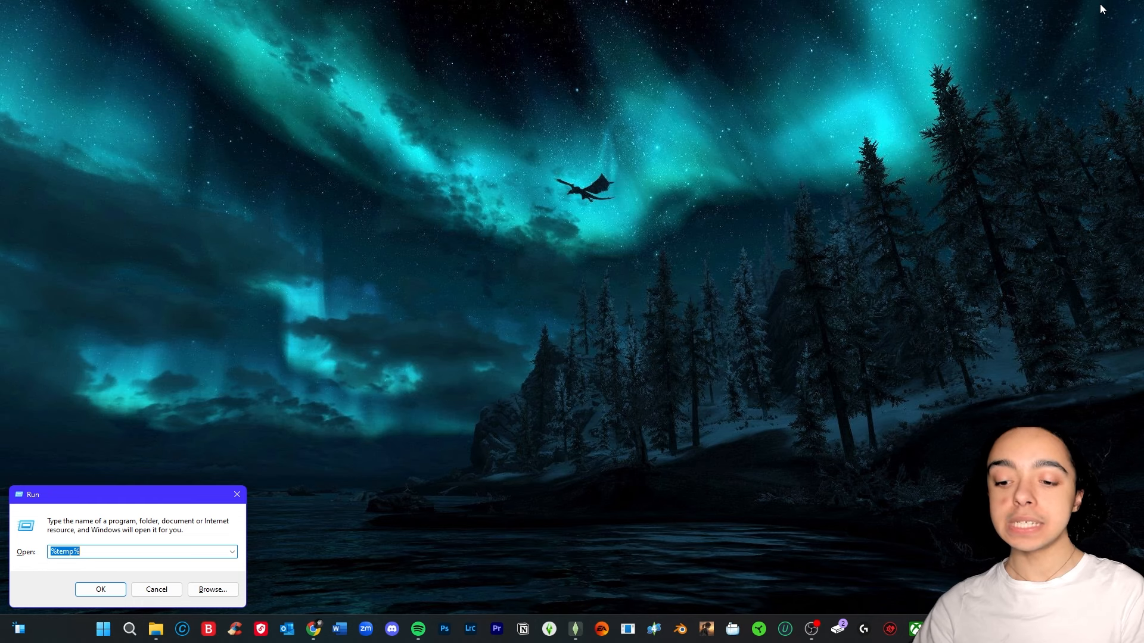
Open the prefetch folder from the Run box and clear its cached files
{"action": "type", "text": "pref"}
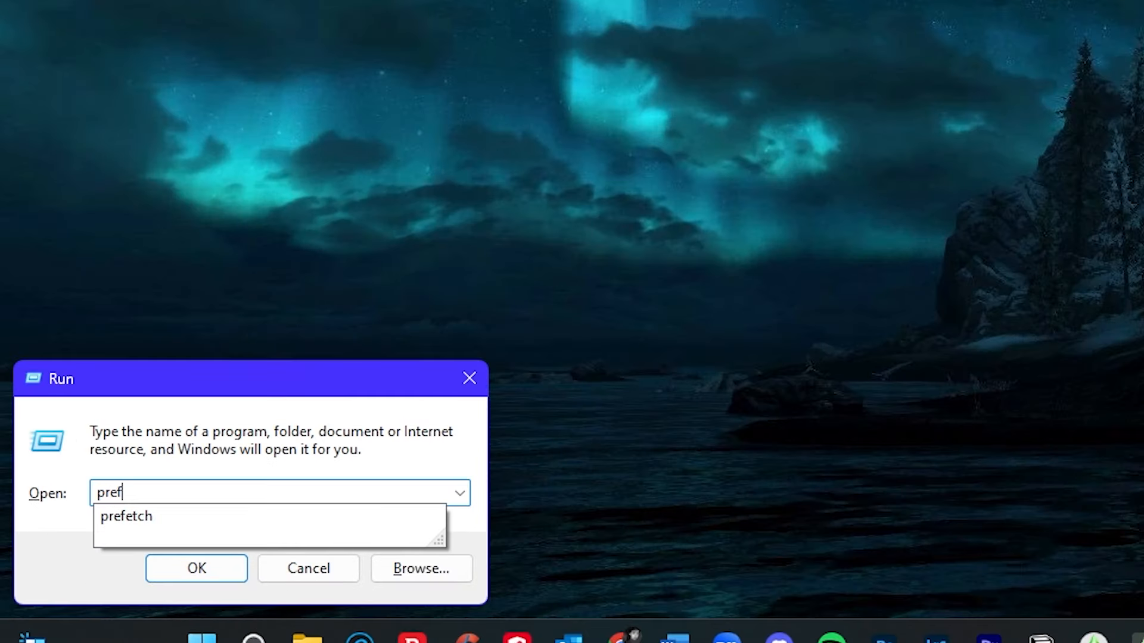
{"action": "left_click", "coordinate": [125, 516]}
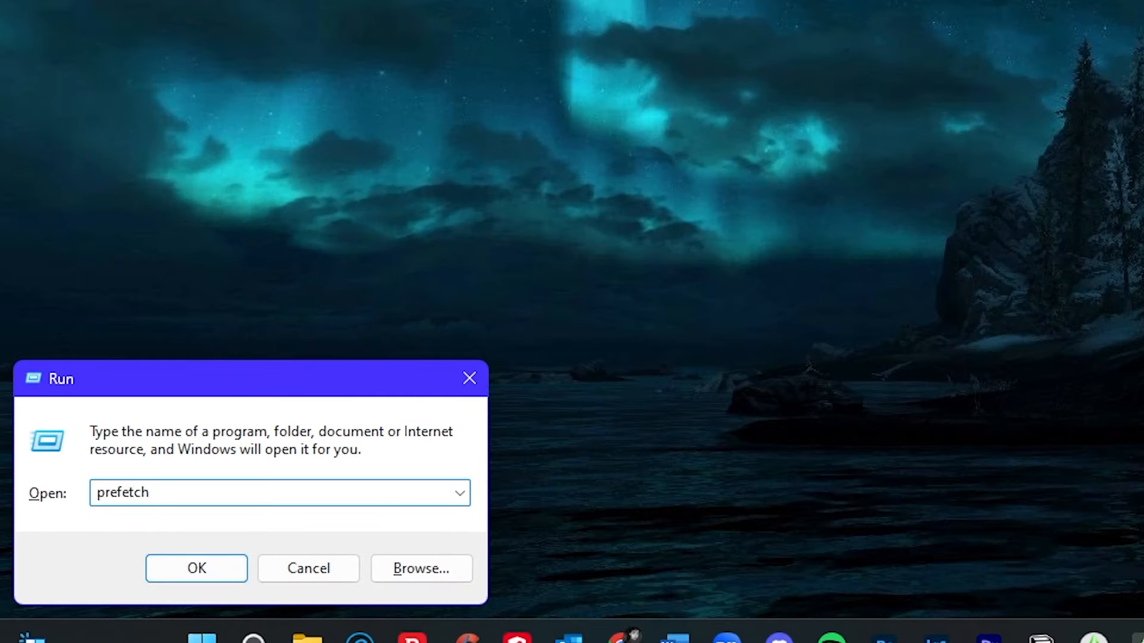
{"action": "left_click", "coordinate": [196, 568]}
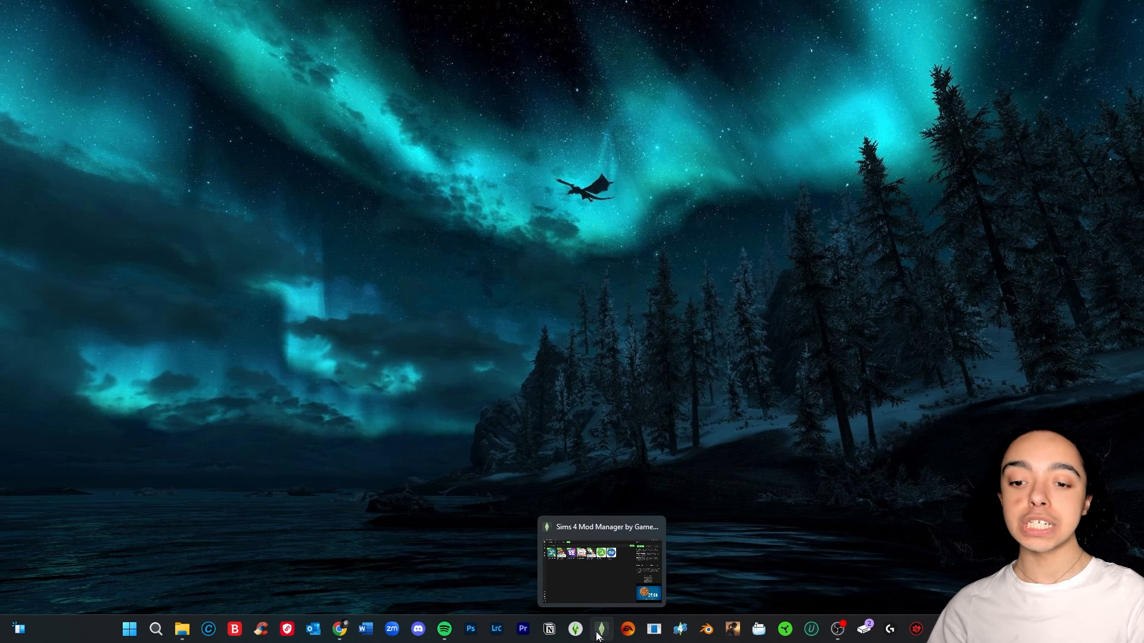
Launch Sims 4 Mod Manager and apply all seven pending mod updates
{"action": "left_click", "coordinate": [599, 629]}
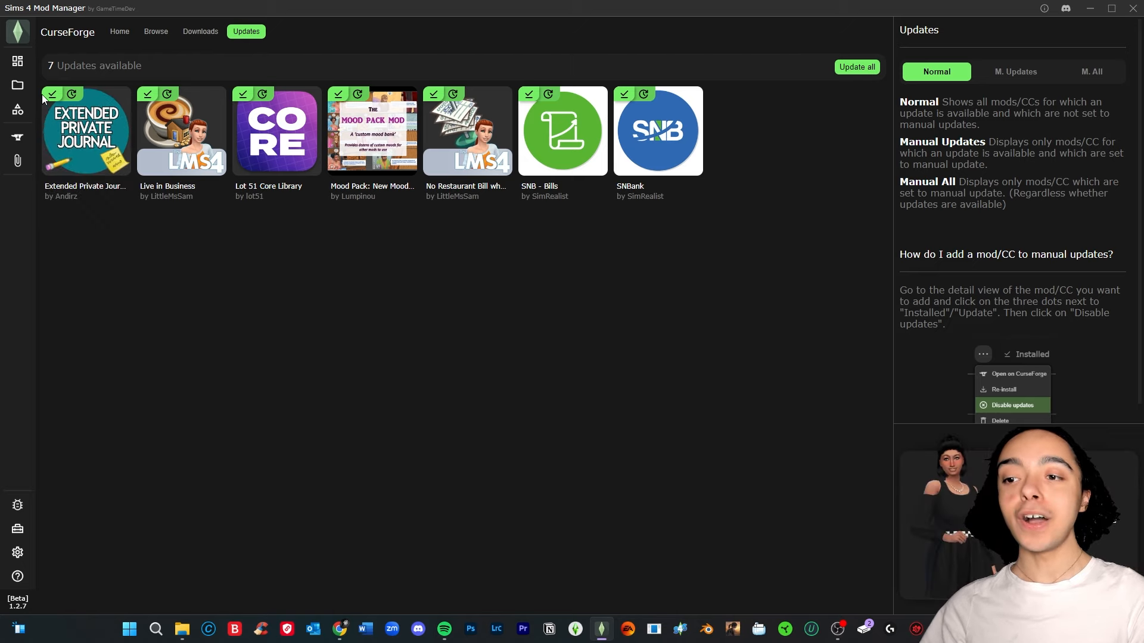
{"action": "mouse_move", "coordinate": [735, 219]}
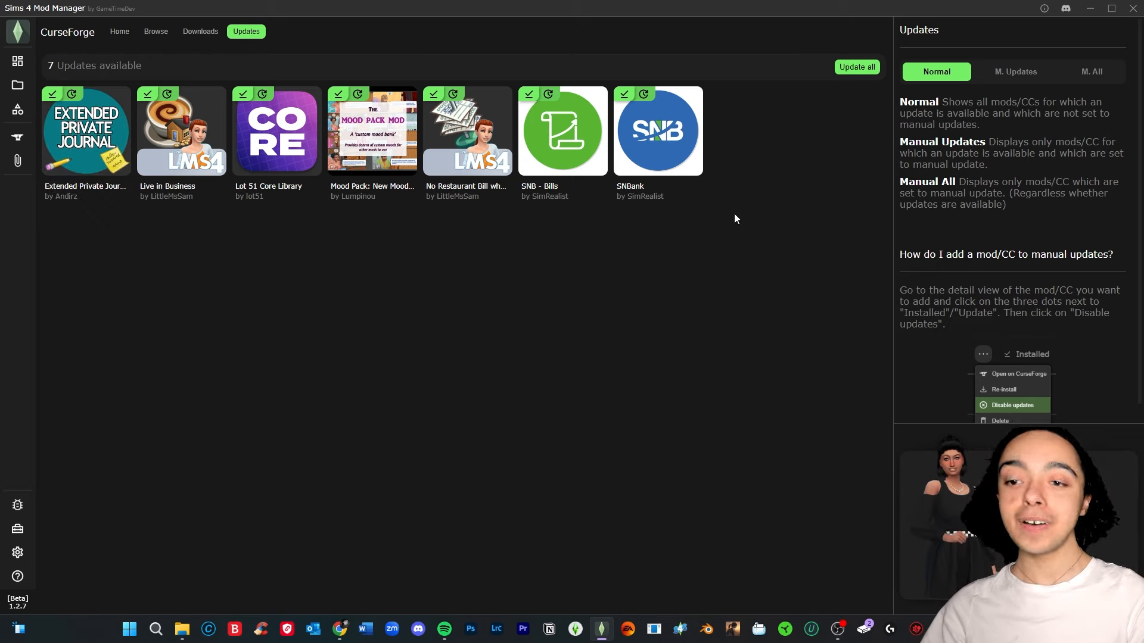
{"action": "mouse_move", "coordinate": [127, 291]}
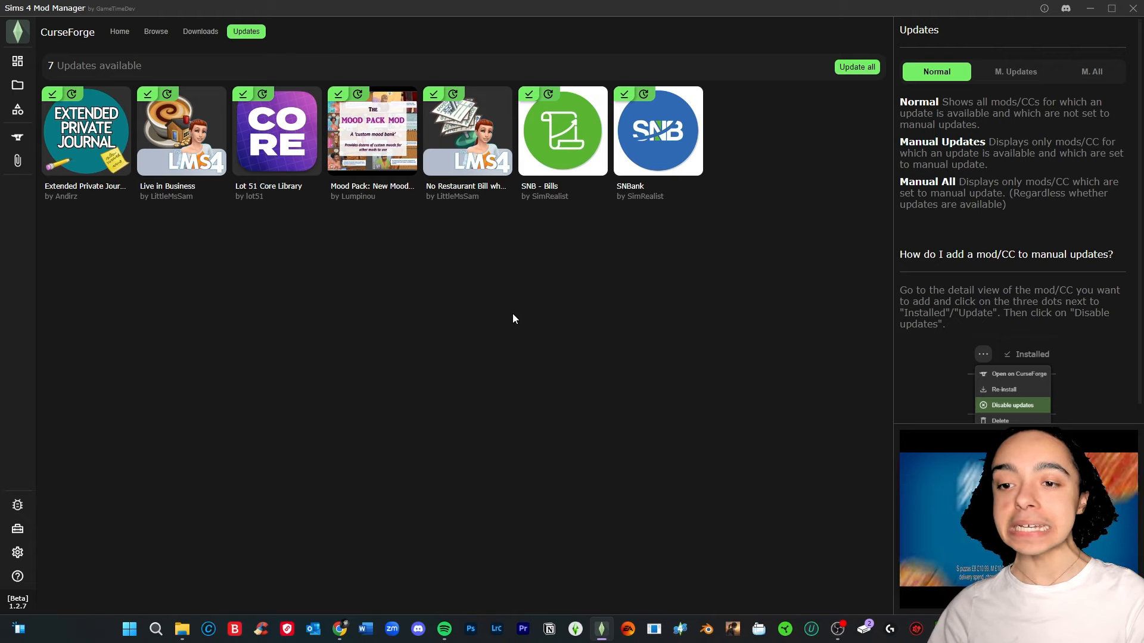
{"action": "left_click", "coordinate": [857, 67]}
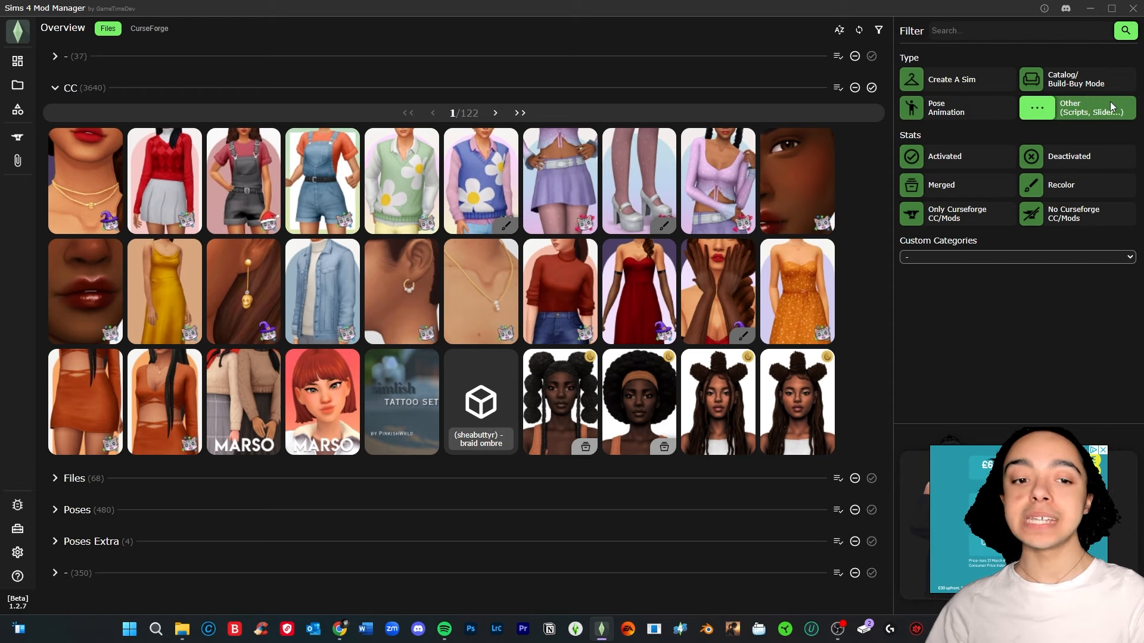
Filter the CC overview to Create A Sim female head items by category
{"action": "left_click", "coordinate": [956, 78]}
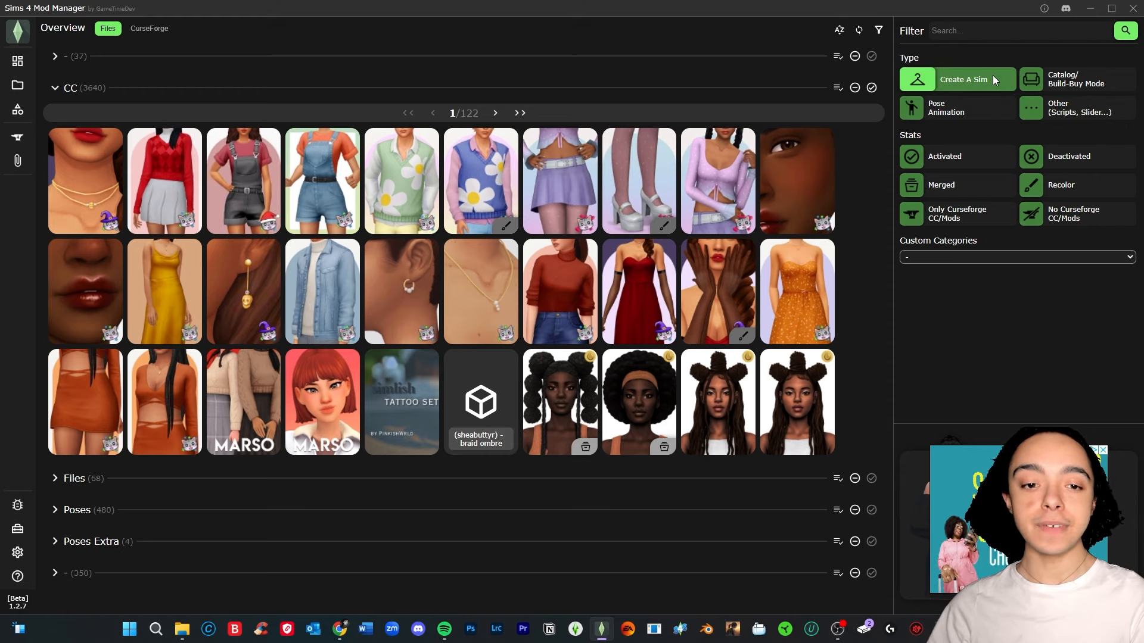
{"action": "left_click", "coordinate": [956, 79]}
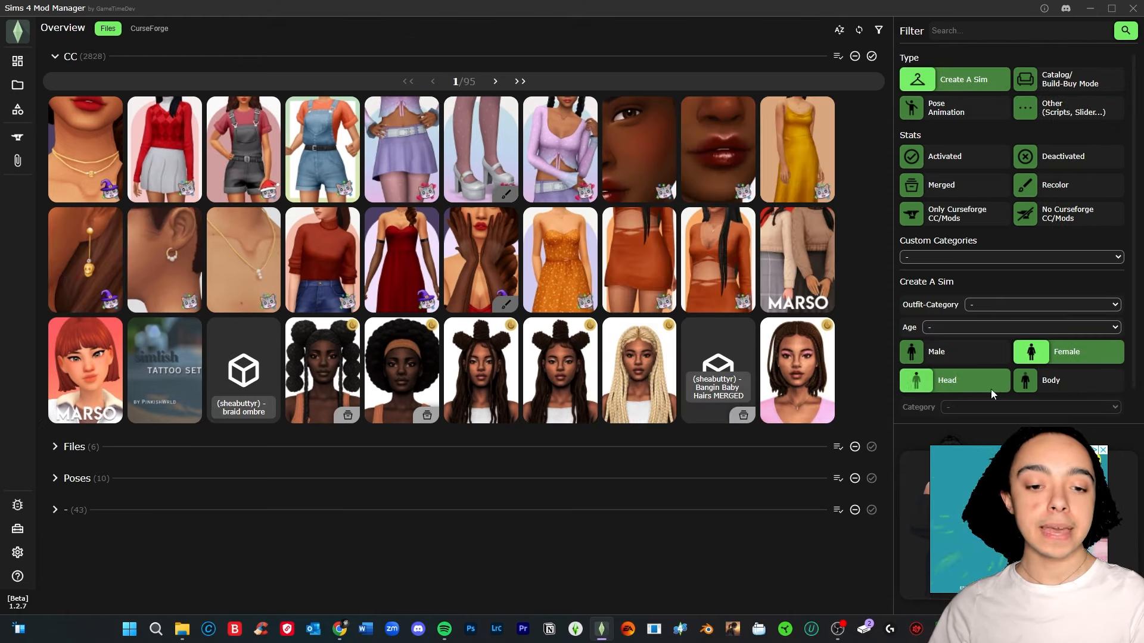
{"action": "left_click", "coordinate": [1028, 407]}
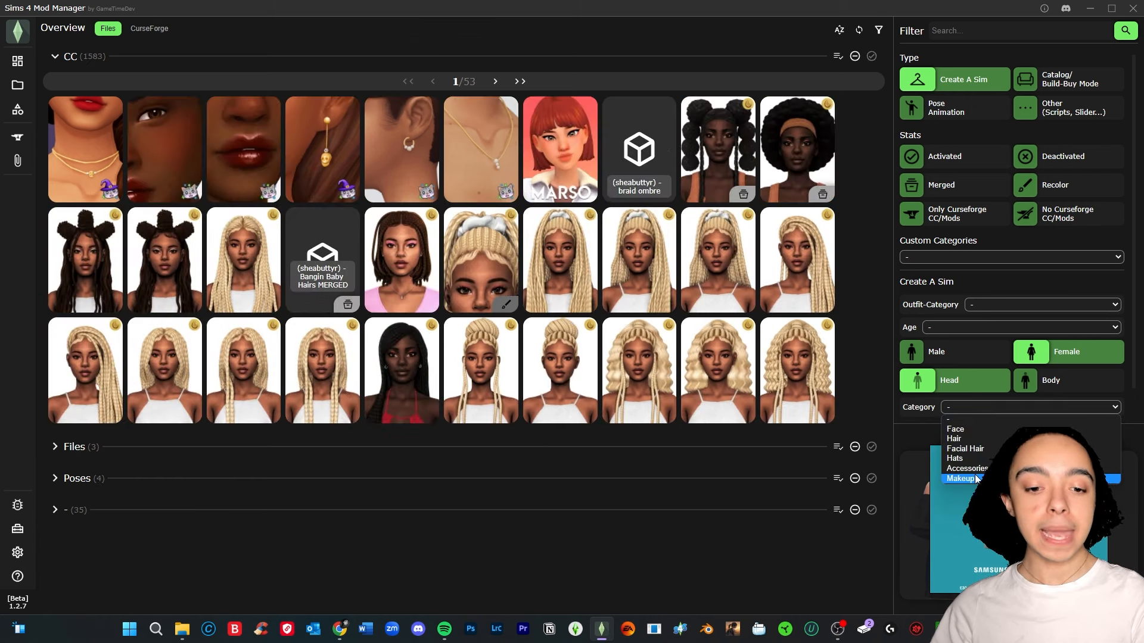
{"action": "left_click", "coordinate": [964, 479]}
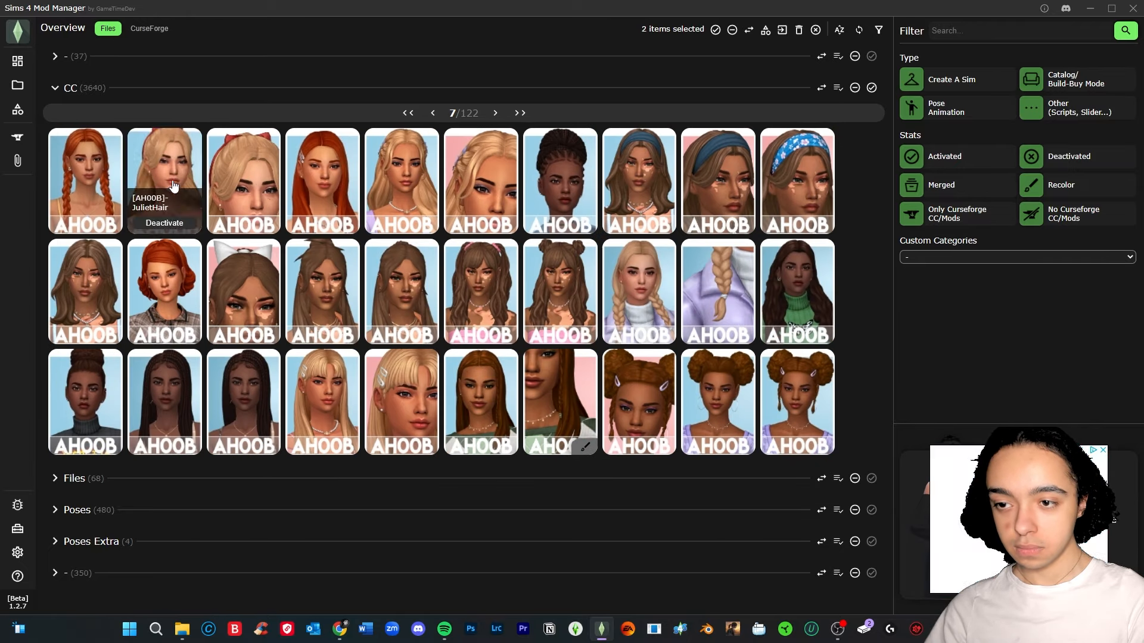
Select unwanted hair and CC items across the pages until 37 are marked
{"action": "left_click", "coordinate": [495, 113]}
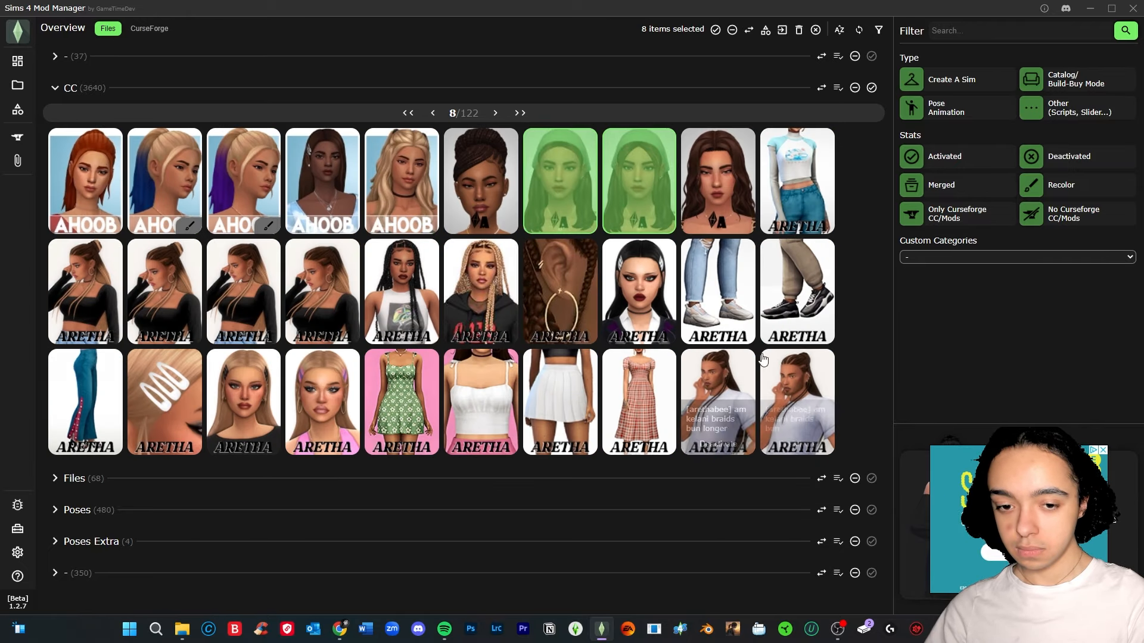
{"action": "left_click", "coordinate": [496, 112]}
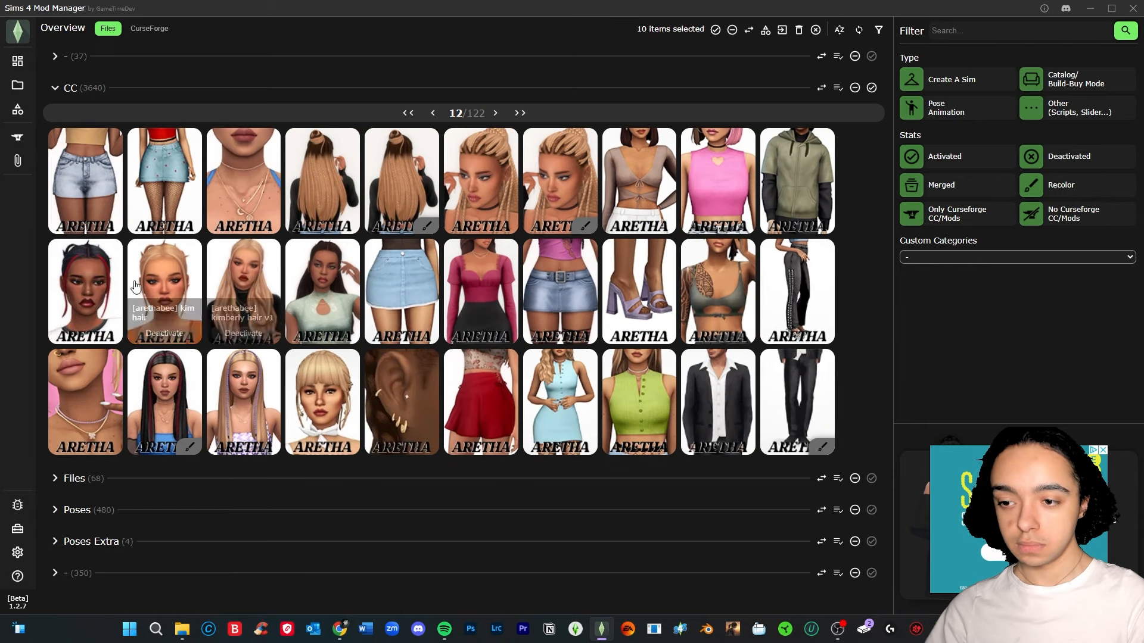
{"action": "left_click", "coordinate": [495, 112]}
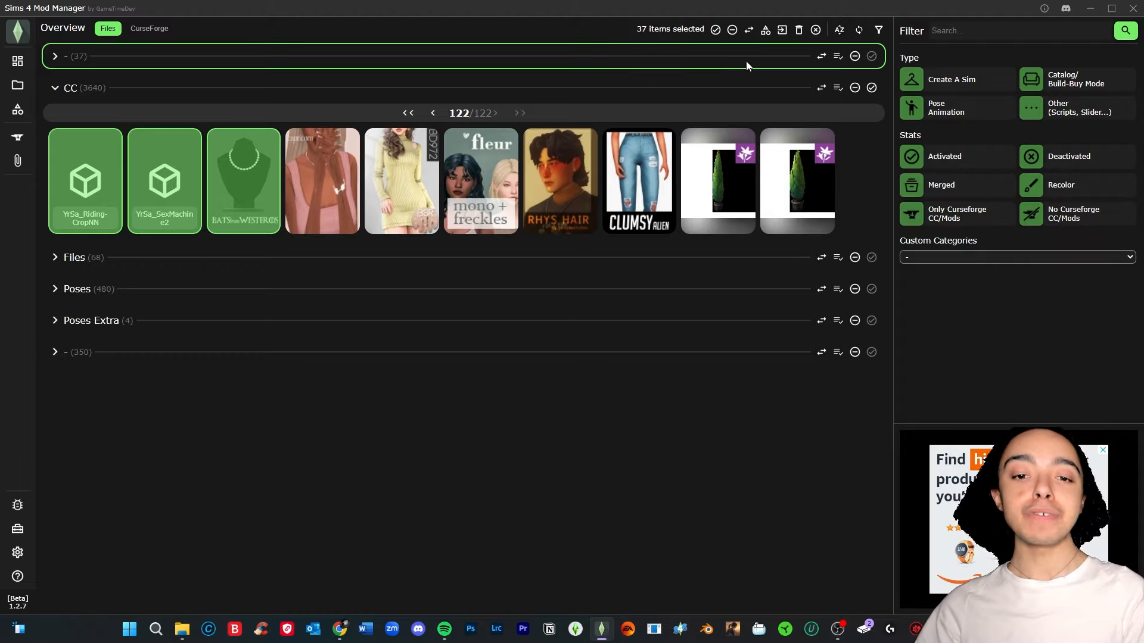
Delete the 37 selected CC files, then switch to the web browser
{"action": "left_click", "coordinate": [797, 30]}
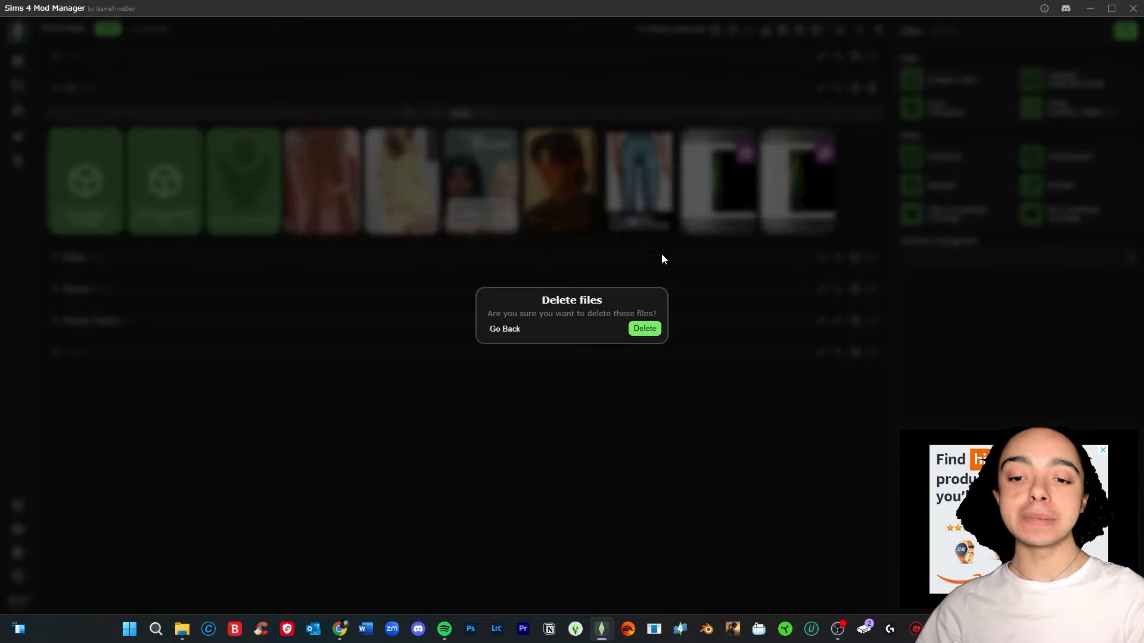
{"action": "left_click", "coordinate": [643, 329]}
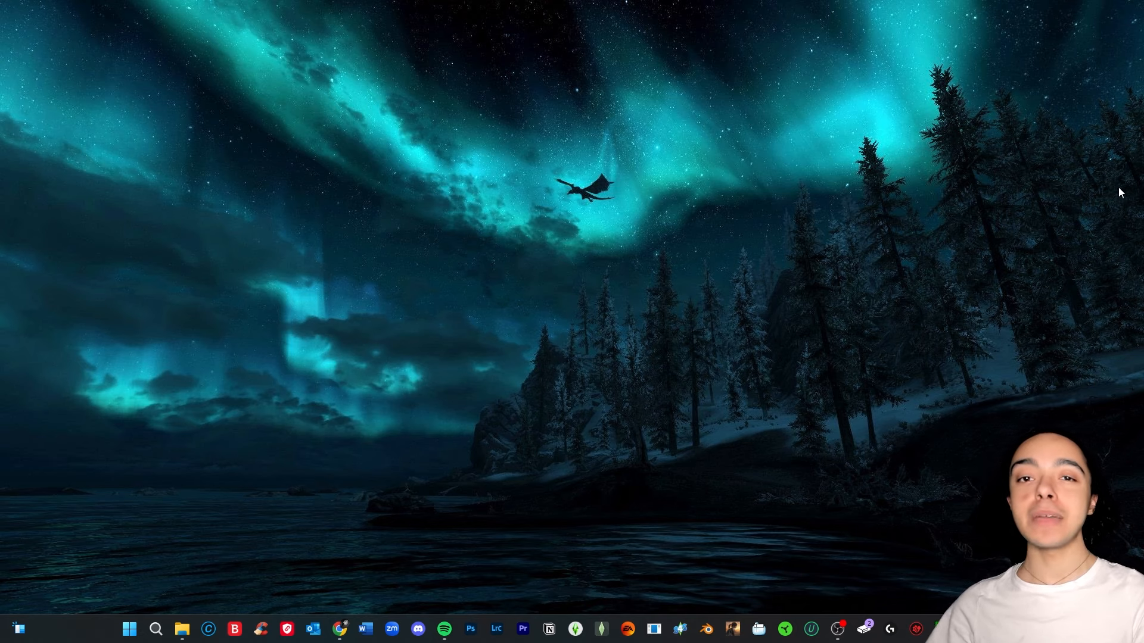
{"action": "left_click", "coordinate": [339, 628]}
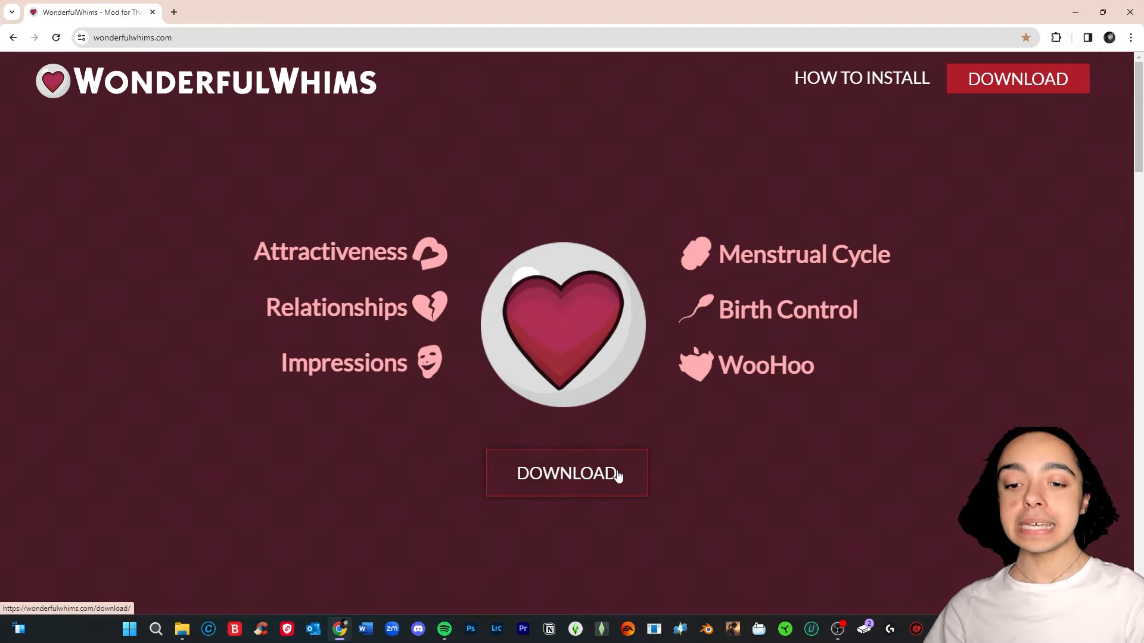
Reach the WonderfulWhims mod's download page from the site's main DOWNLOAD button
{"action": "left_click", "coordinate": [566, 473]}
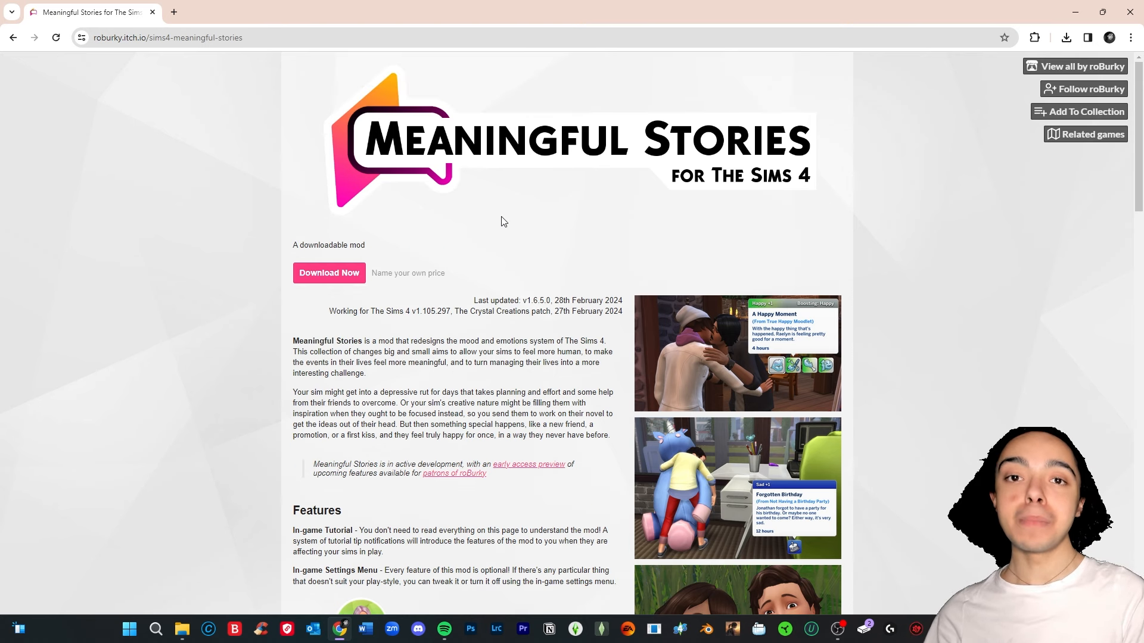
{"action": "mouse_move", "coordinate": [419, 205]}
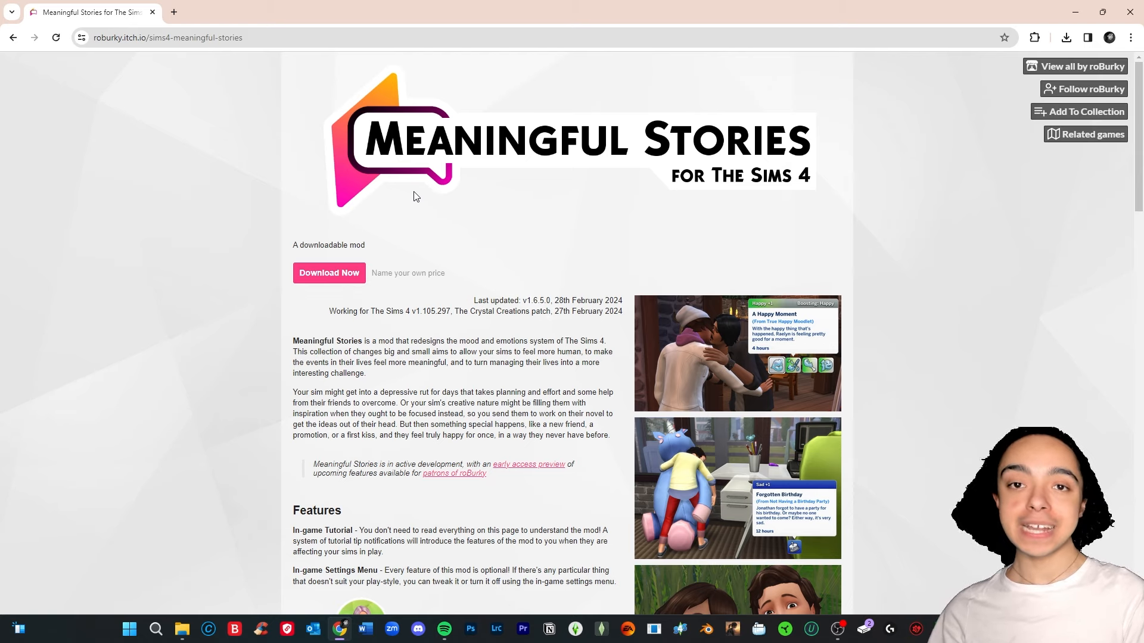
{"action": "mouse_move", "coordinate": [329, 277]}
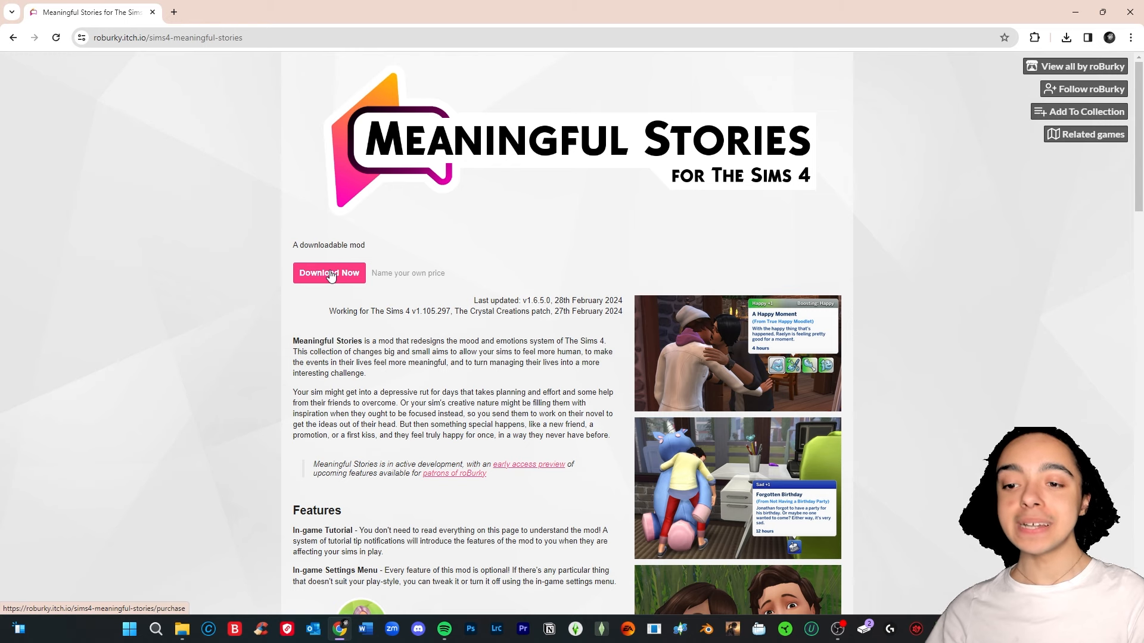
Start the Meaningful Stories download via Download Now on roburky's itch.io page
{"action": "left_click", "coordinate": [329, 273]}
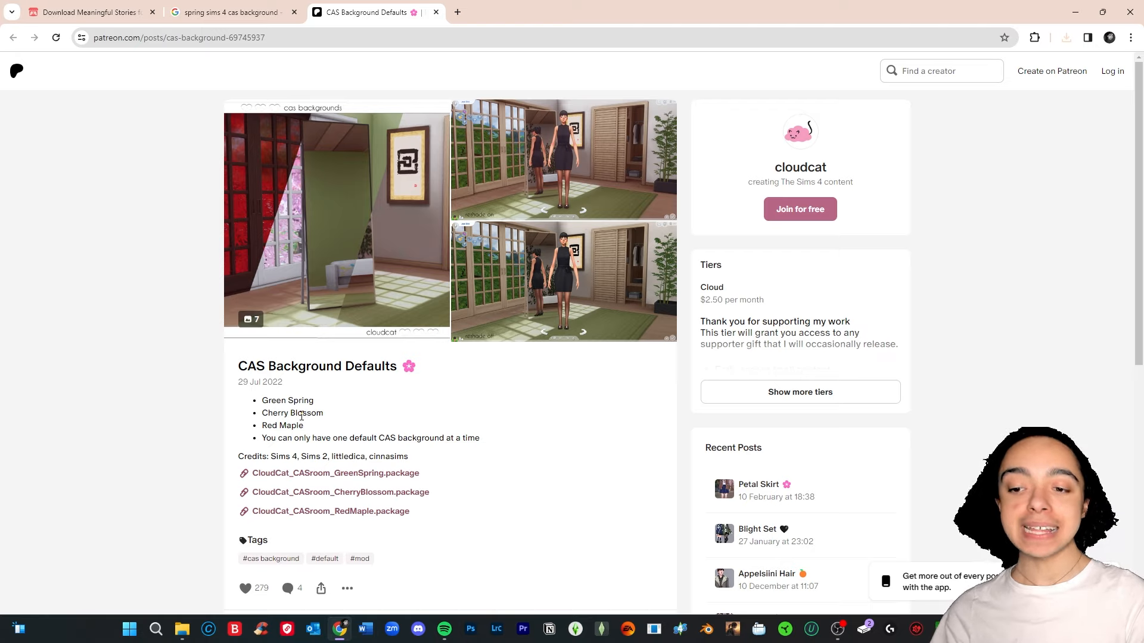
{"action": "mouse_move", "coordinate": [420, 266]}
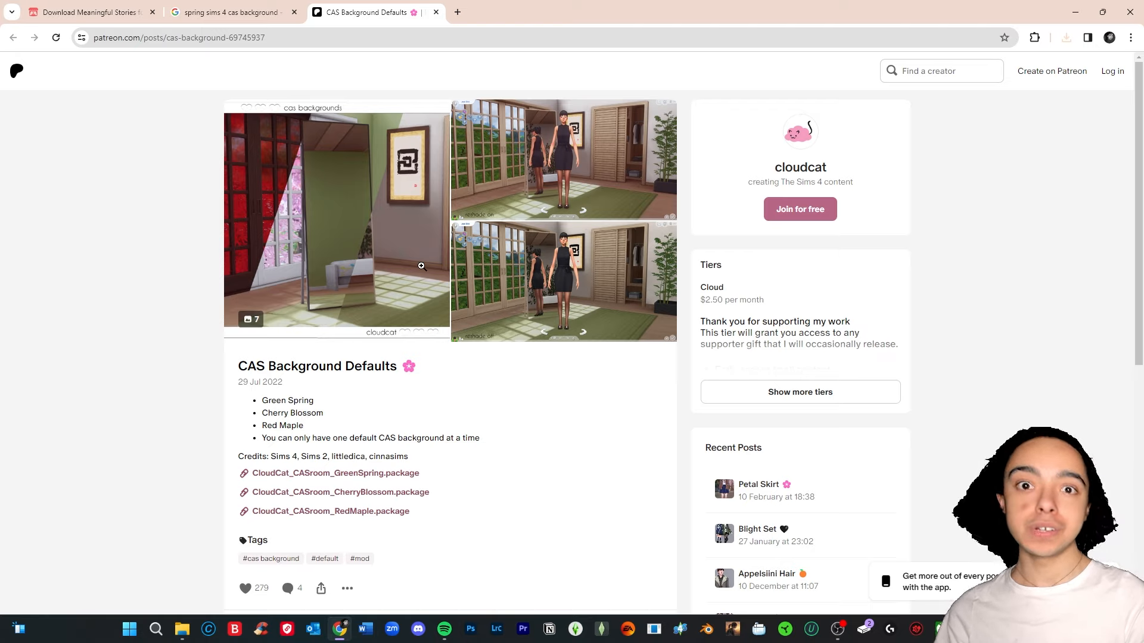